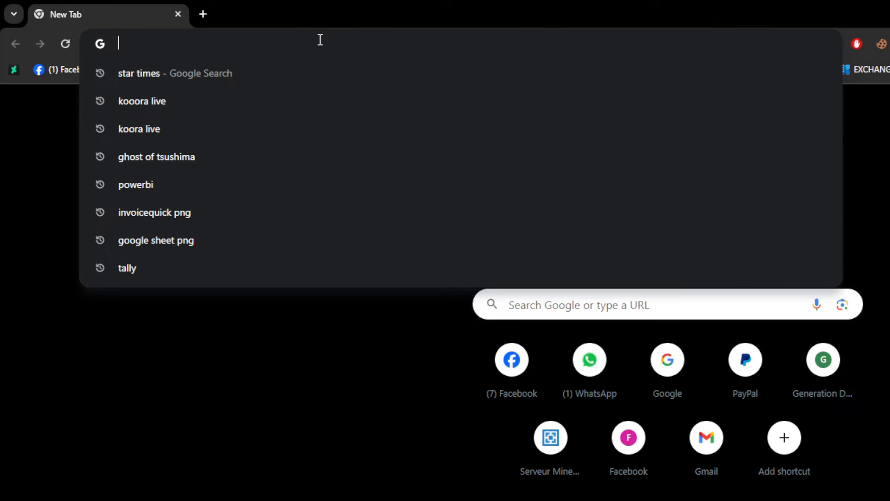
Go to monday.com in Chrome and load the workspace Home page
type("monday.com")
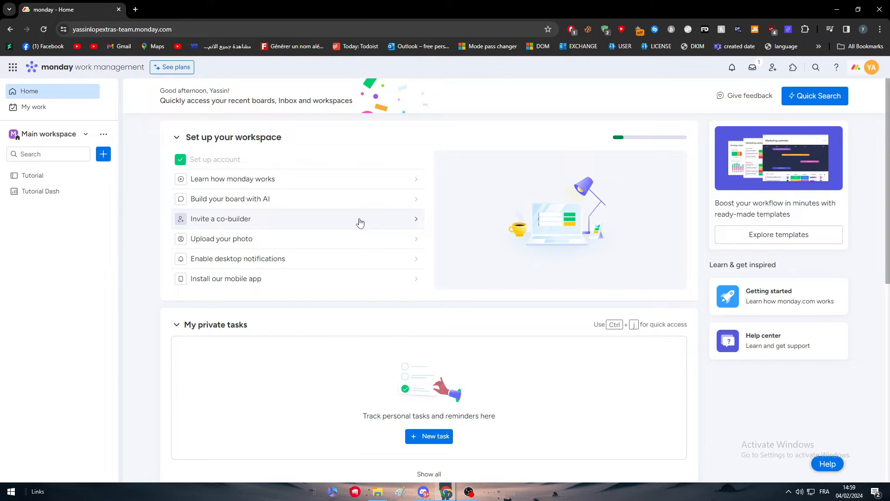
mouse_move(379, 413)
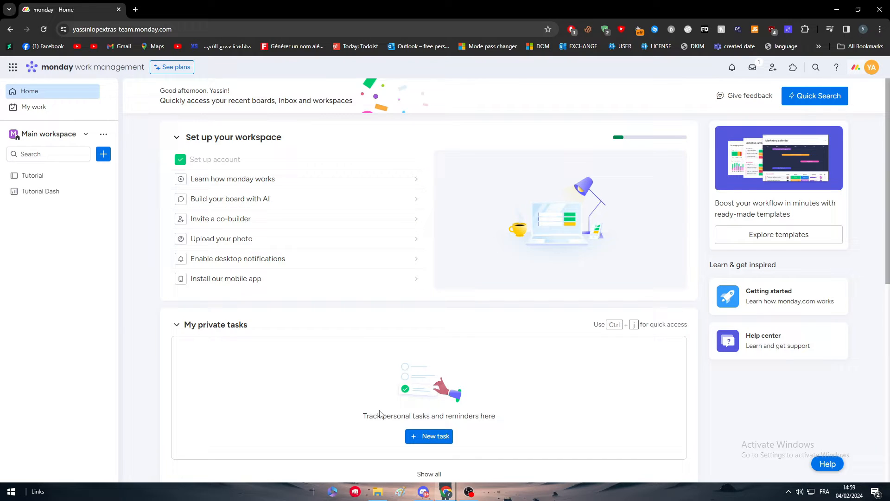
mouse_move(352, 328)
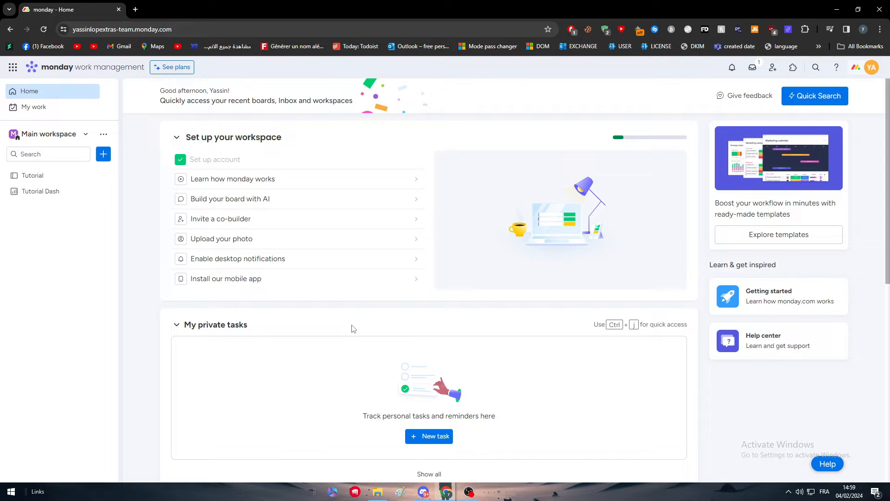
mouse_move(350, 314)
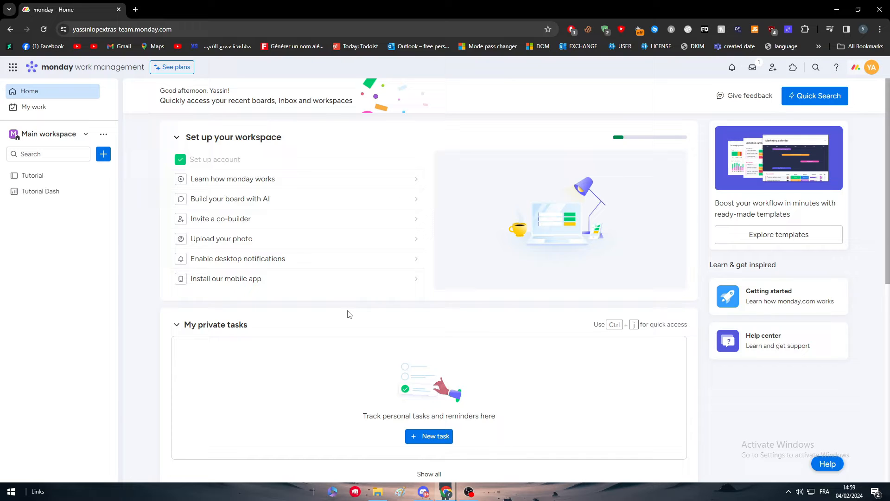
mouse_move(544, 279)
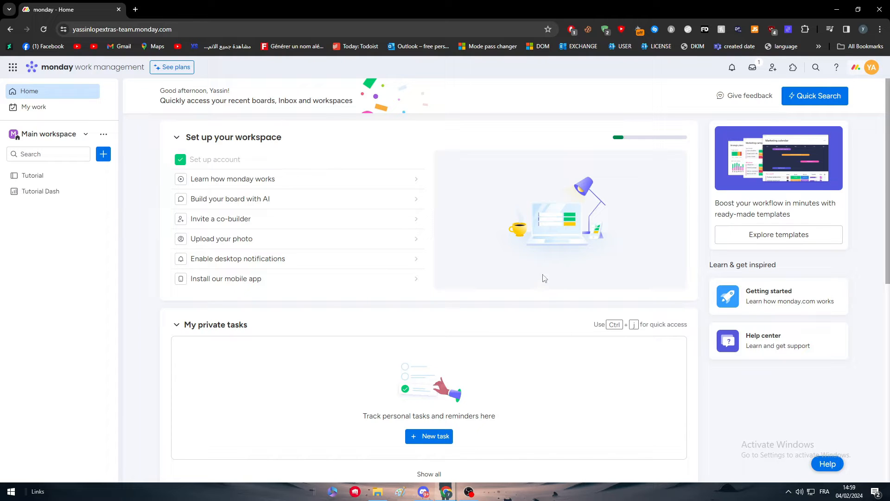
mouse_move(501, 397)
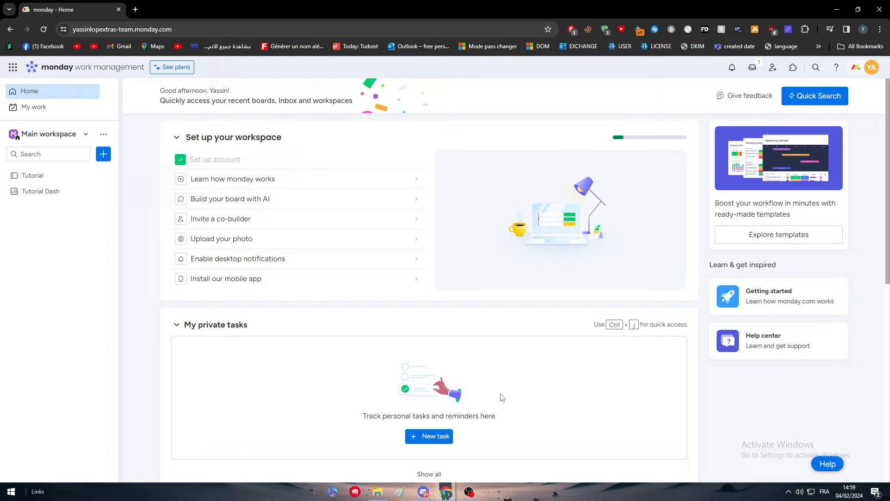
mouse_move(749, 172)
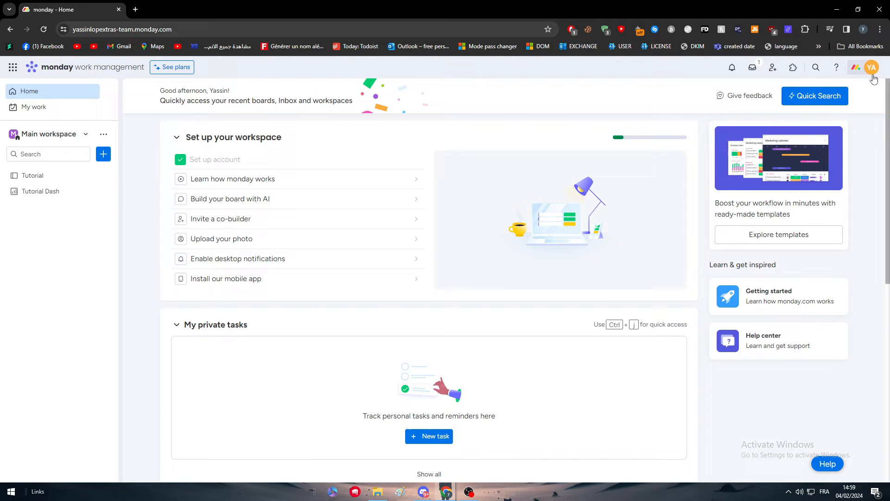
Open App marketplace from the avatar menu and search for 'sharepoint'
left_click(872, 67)
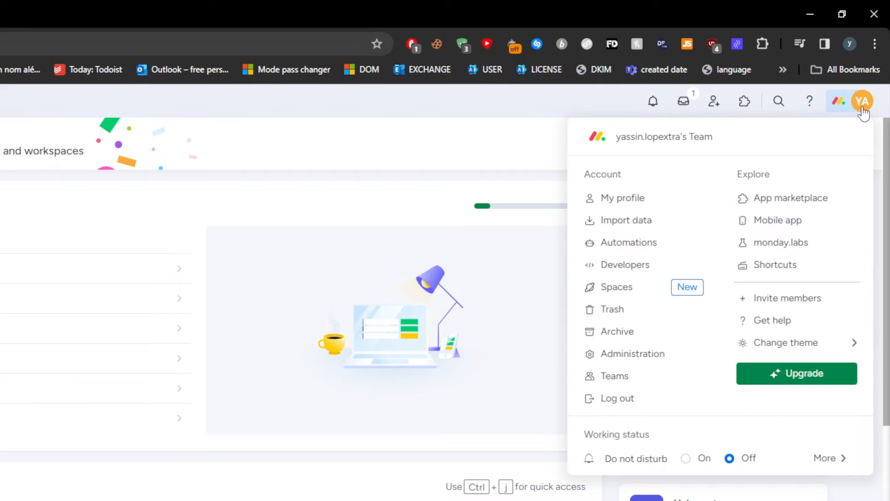
mouse_move(801, 212)
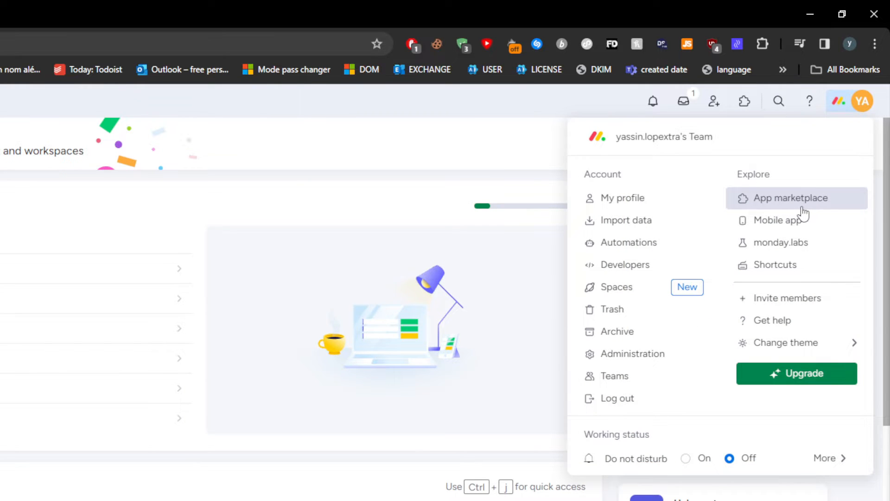
left_click(787, 197)
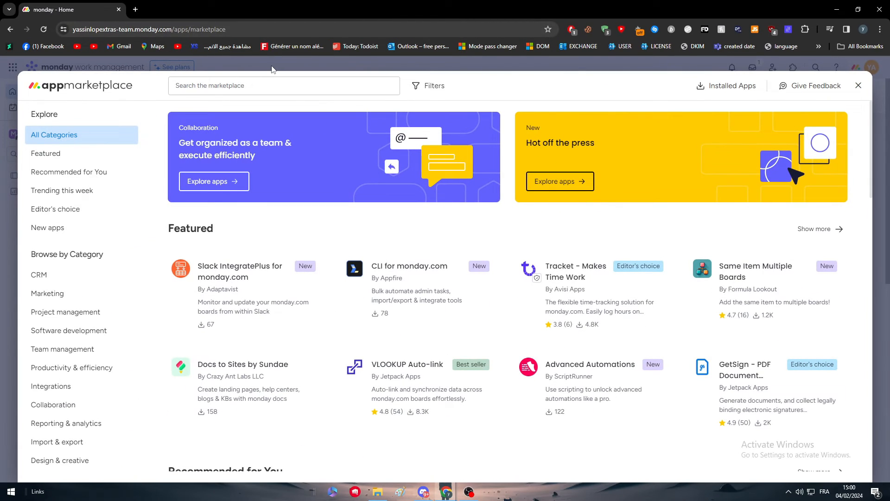
type("sharep")
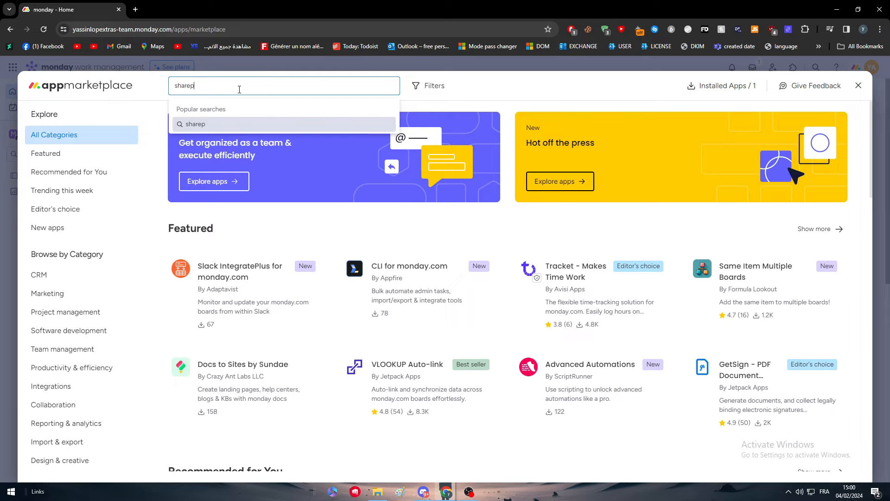
type("sharepoint")
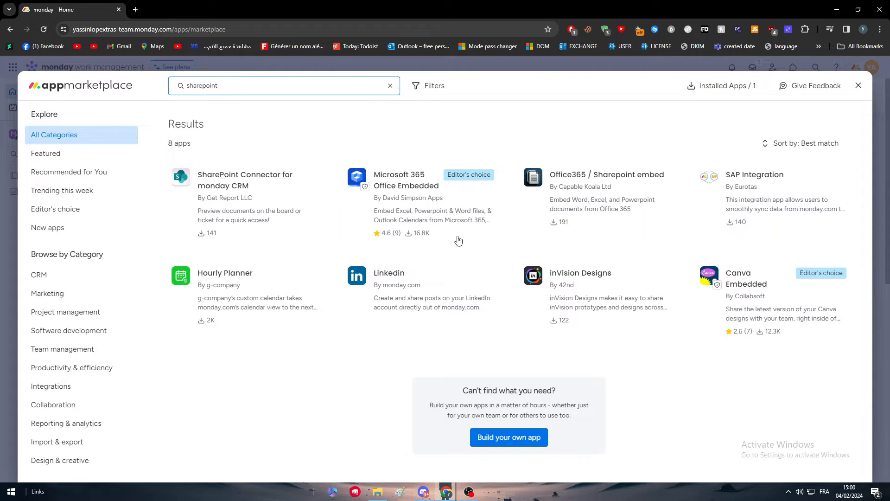
mouse_move(265, 189)
type("-")
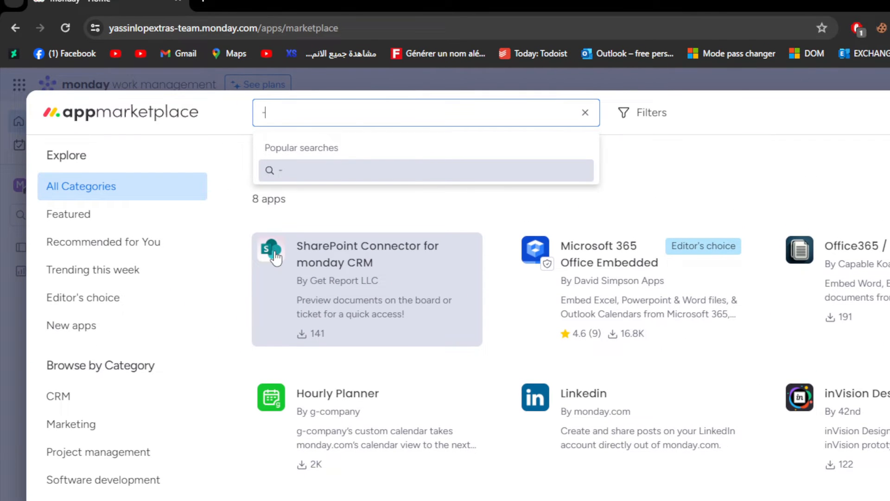
Open the SharePoint Connector for monday CRM result and scroll through its overview
left_click(366, 255)
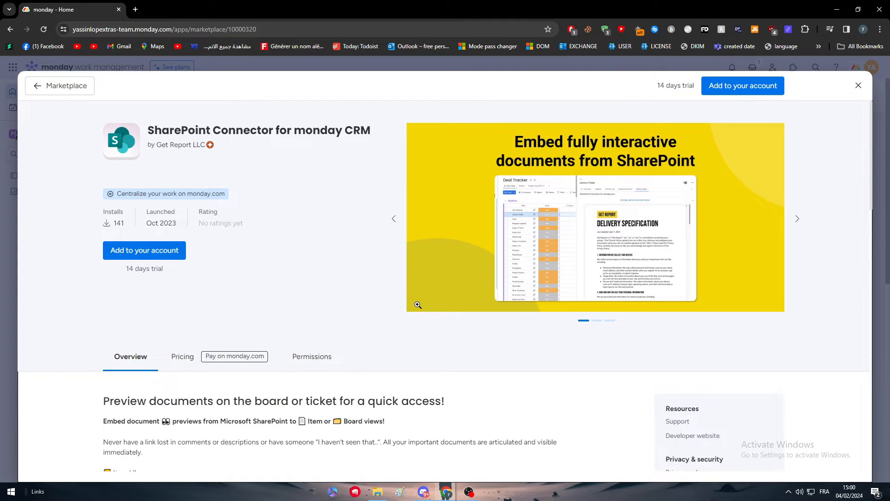
mouse_move(417, 307)
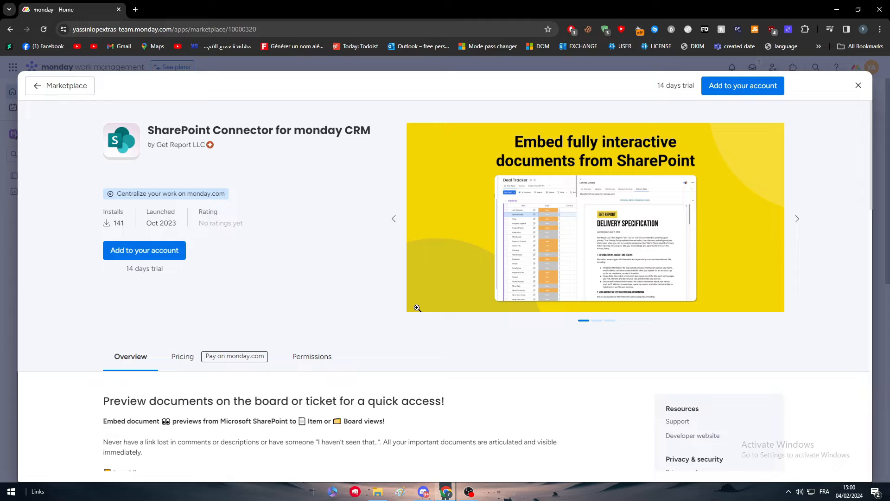
scroll("down", 3)
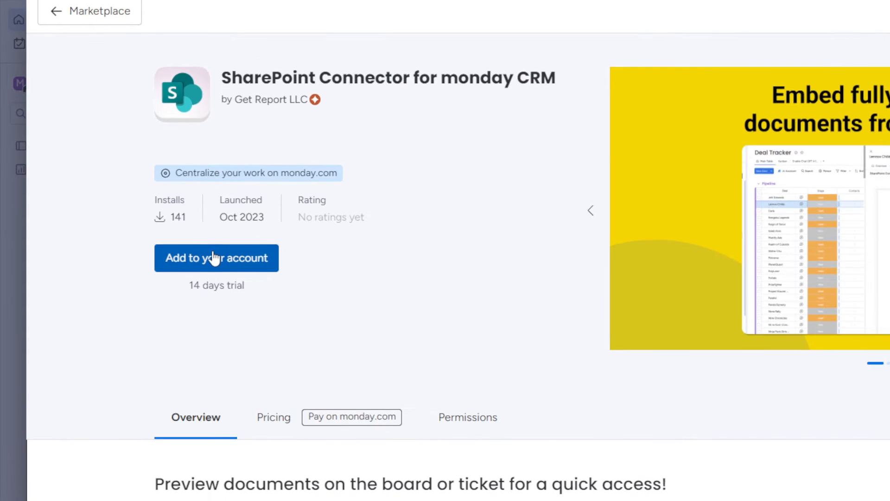
Start adding the SharePoint Connector, restricted to Specific Workspaces with Main workspace selected
left_click(215, 257)
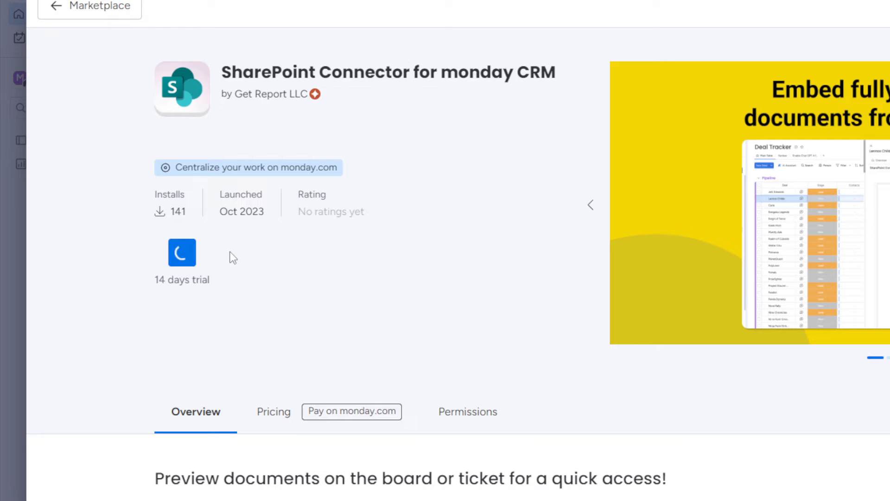
left_click(182, 253)
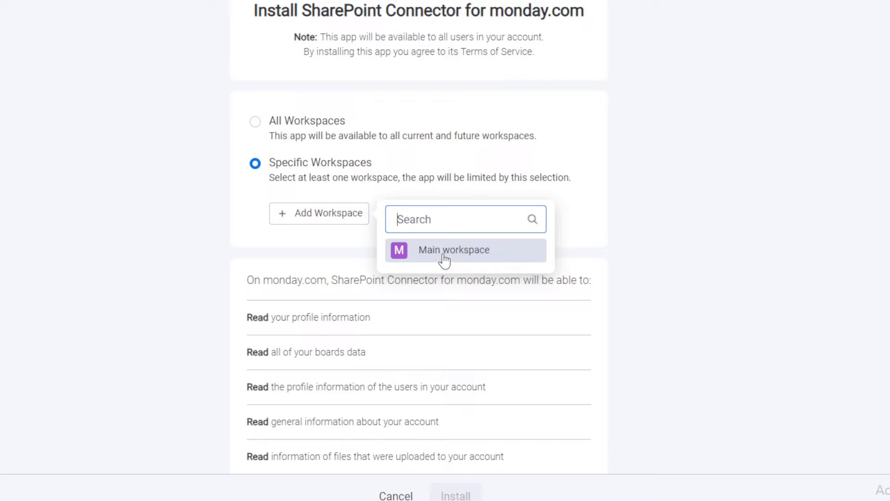
left_click(454, 250)
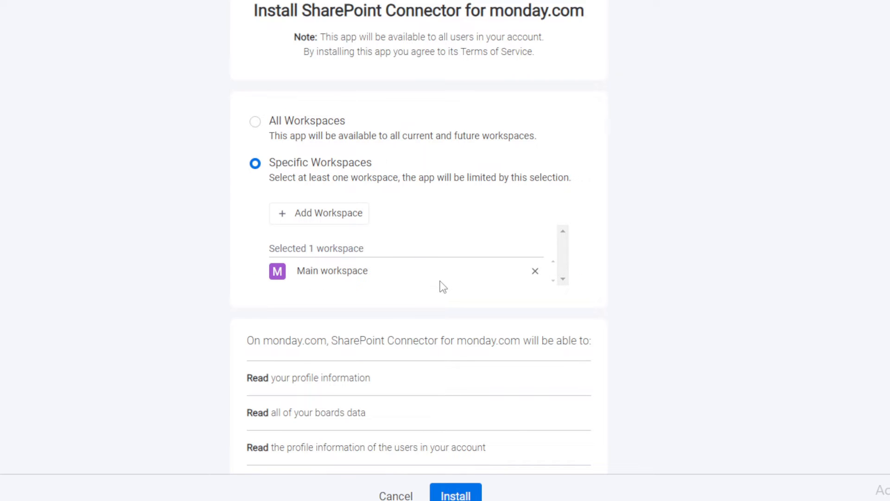
scroll("down", 3)
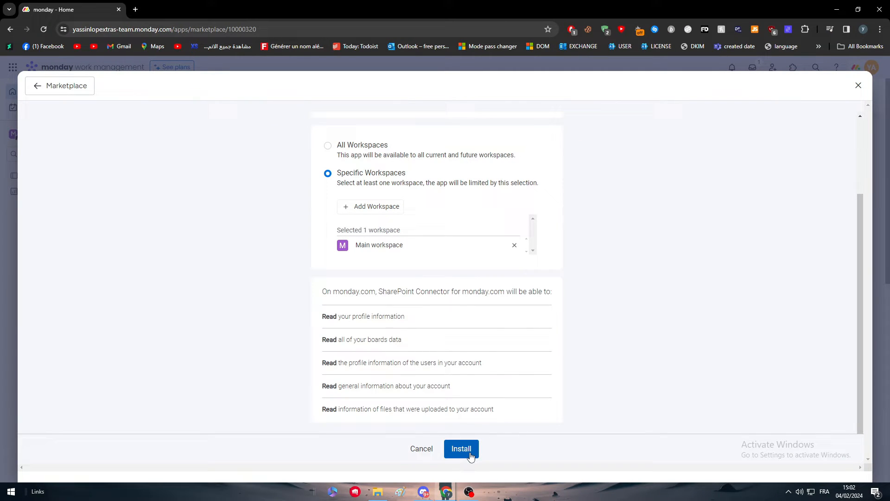
Install the SharePoint Connector and choose Main workspace in the welcome form
left_click(461, 448)
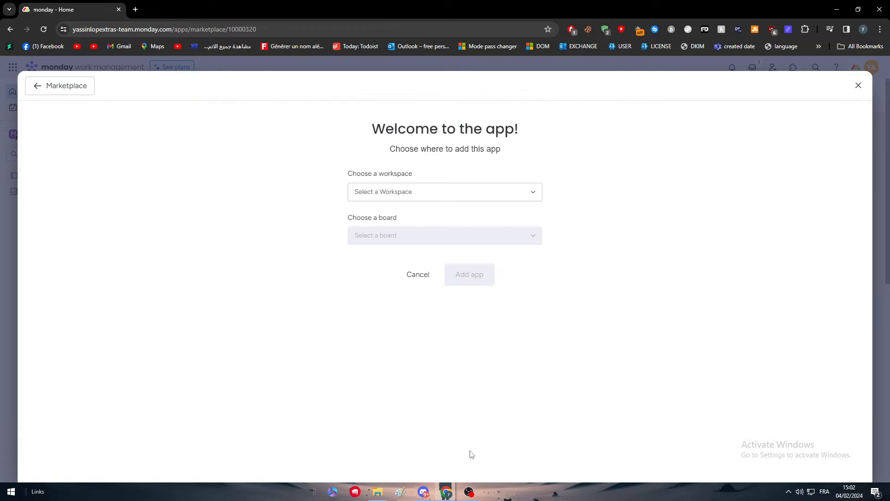
left_click(445, 192)
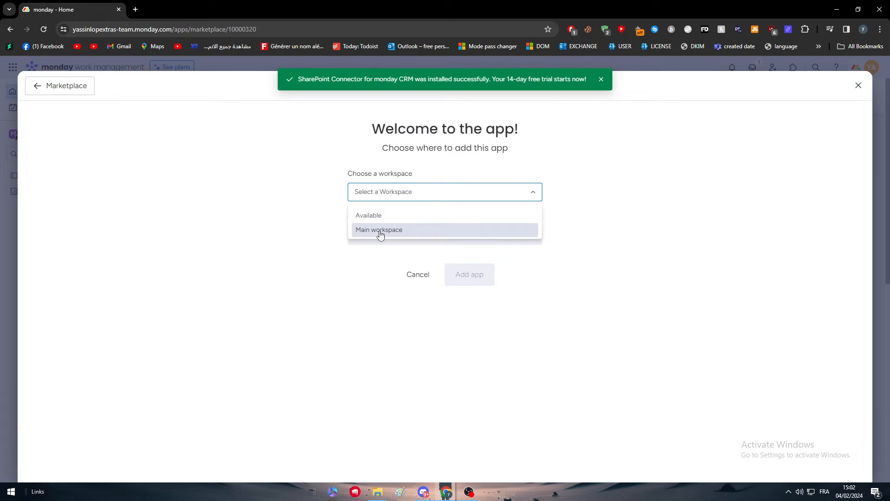
left_click(379, 230)
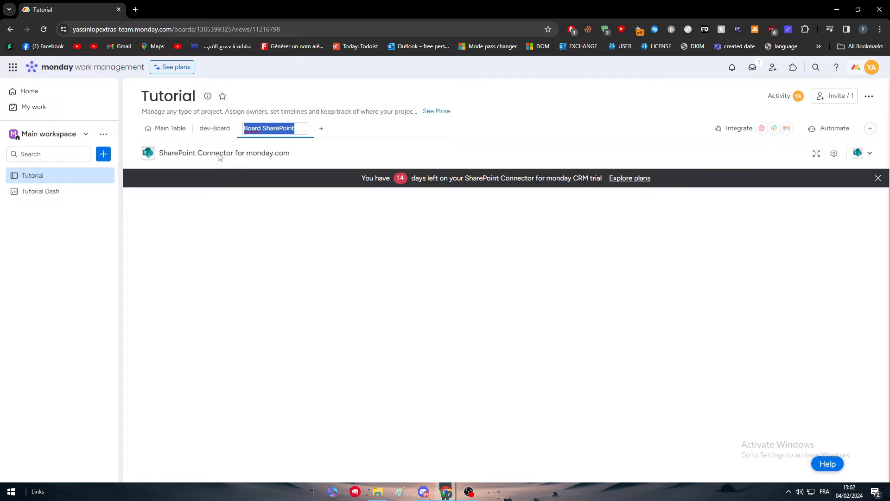
mouse_move(284, 191)
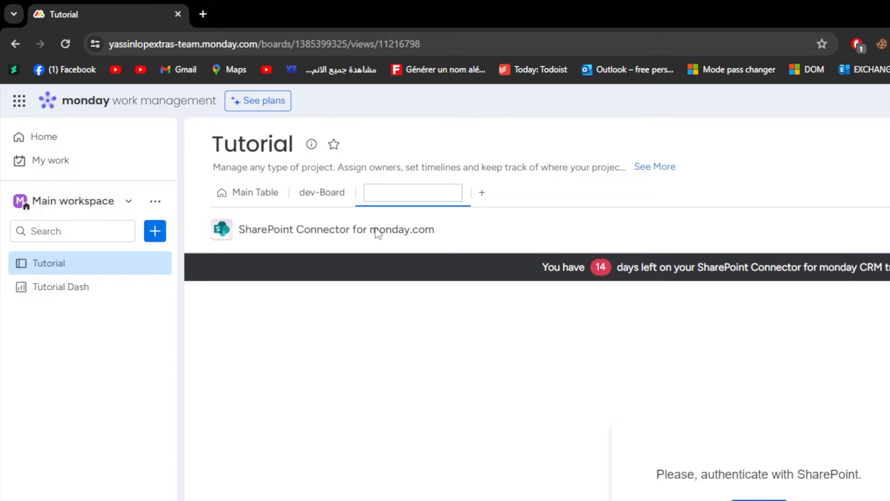
Name the view 'SHarepoint Board', attempt SharePoint sign-in, then close the Microsoft phone popup
type("SHarepoint Board")
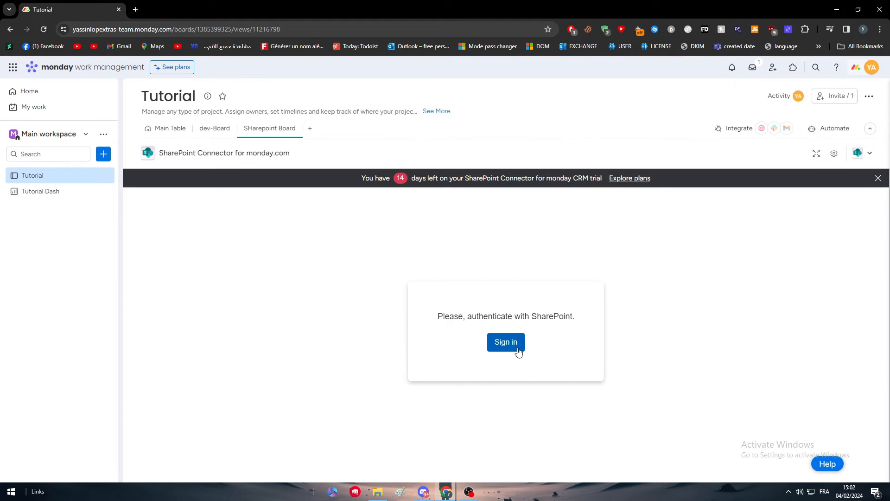
left_click(505, 342)
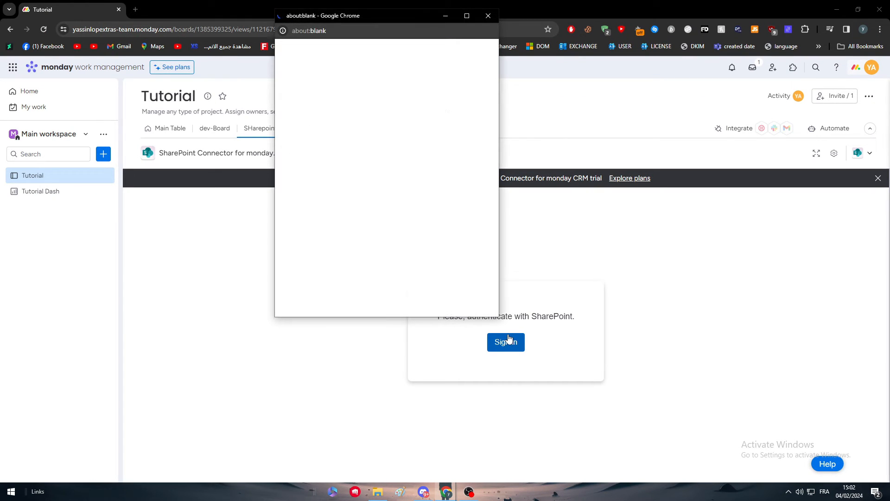
left_click(505, 342)
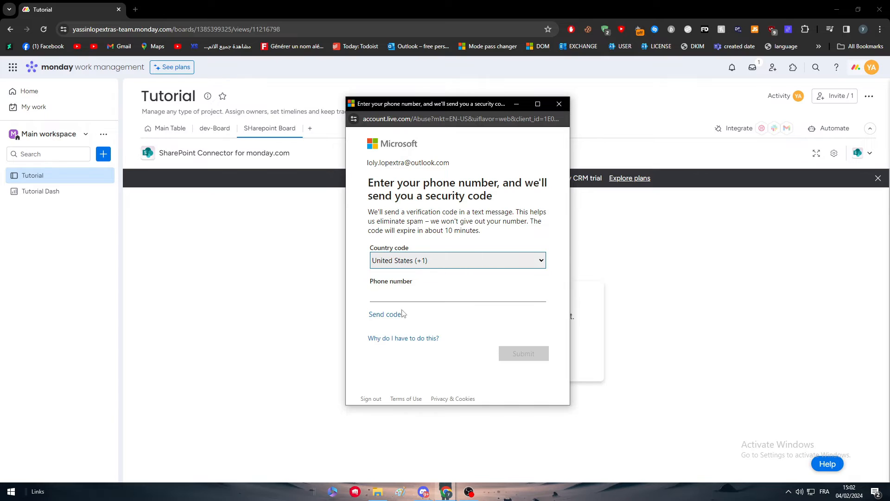
mouse_move(607, 210)
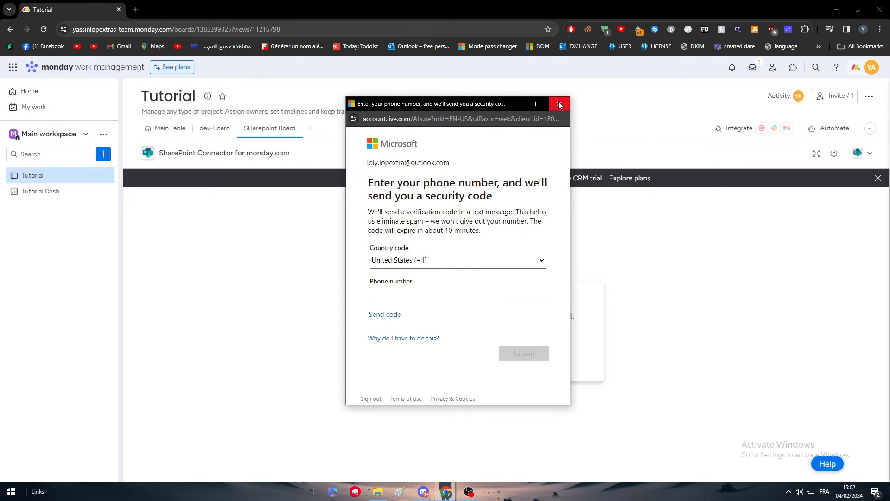
left_click(559, 105)
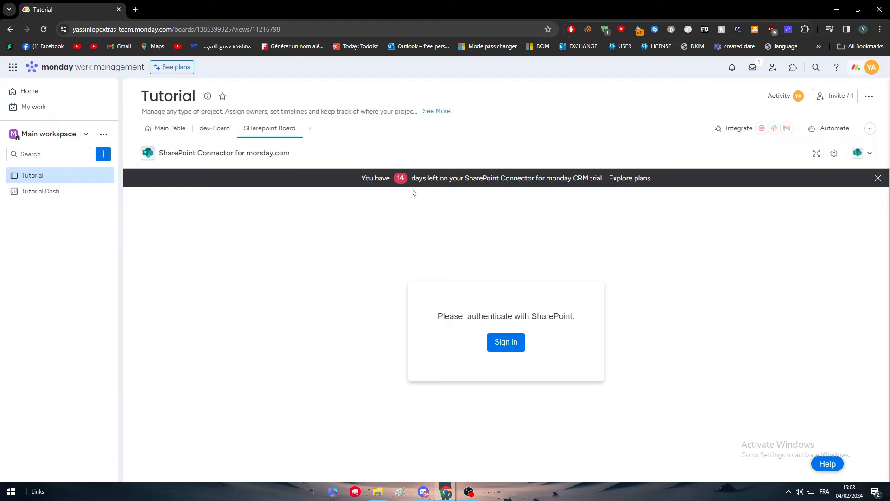
mouse_move(238, 5)
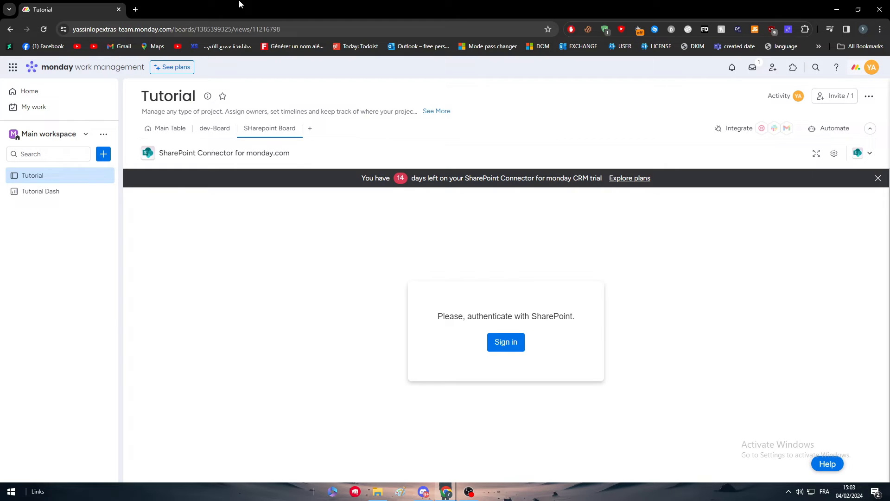
In a new tab, open zapier.com/app/dashboard, filter Apps by 'mond', then return to monday.com
left_click(135, 9)
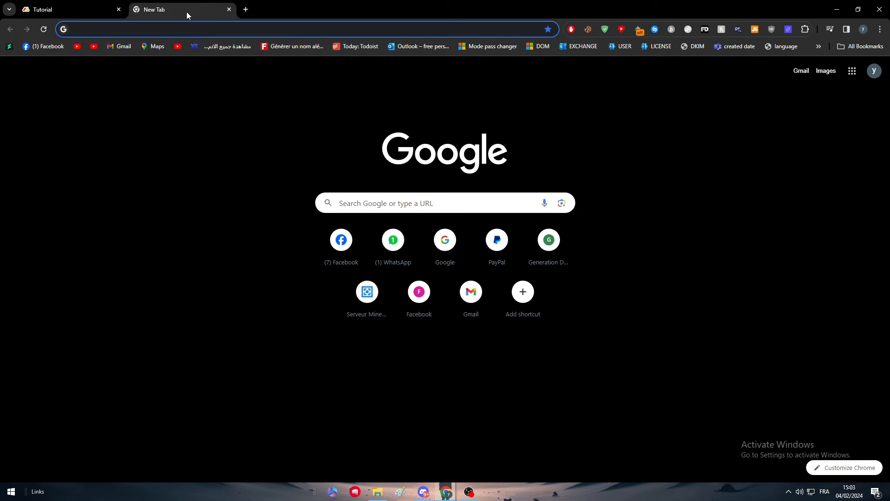
type("zapier.com/app/dashboard")
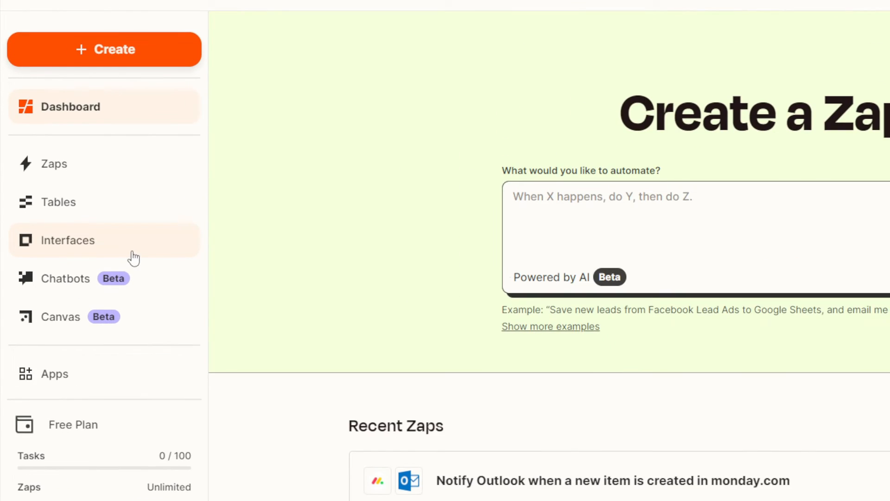
scroll("down", 3)
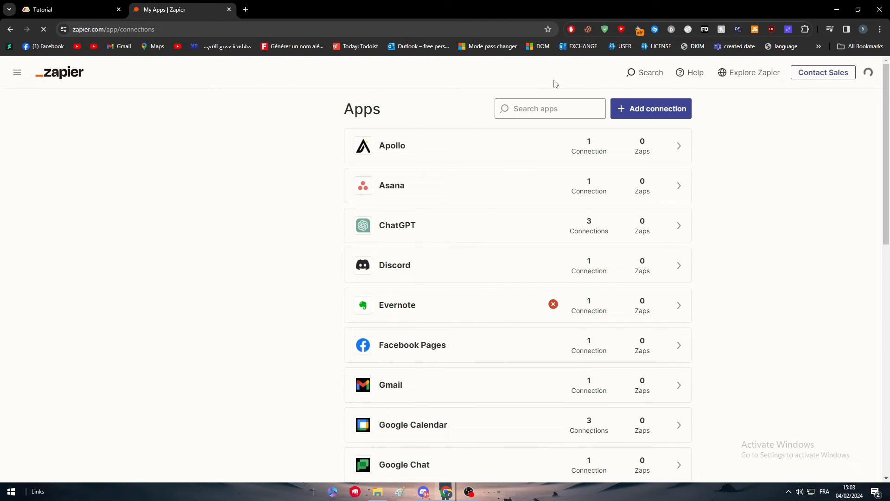
type("monday")
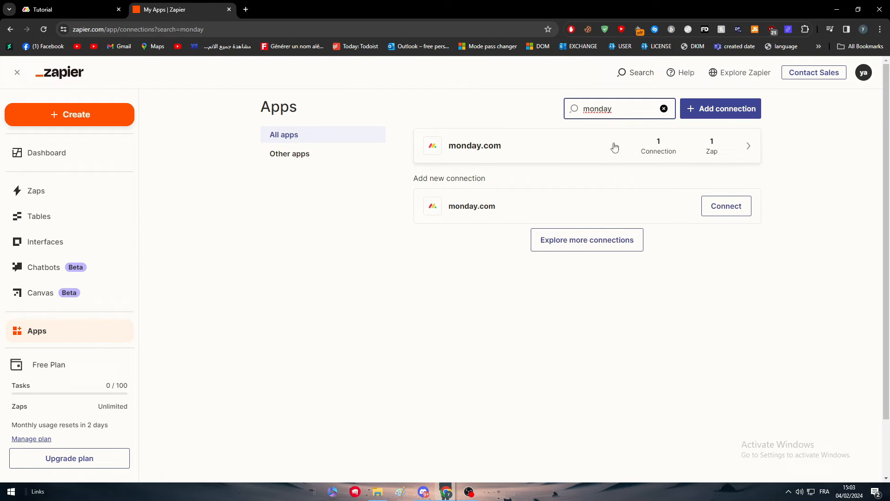
mouse_move(741, 247)
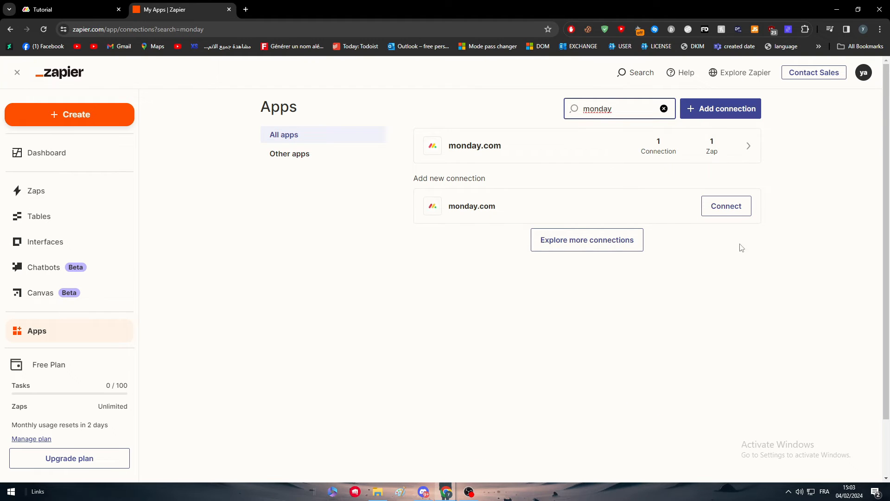
left_click(69, 10)
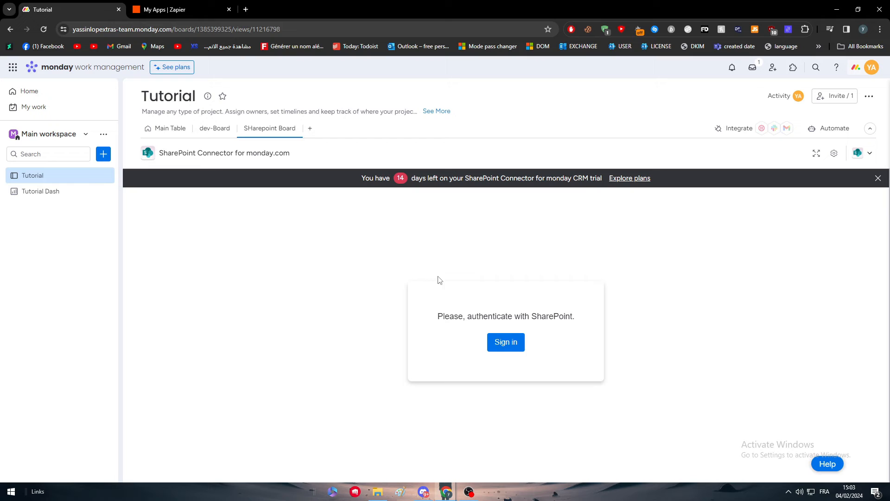
Open Developers from the avatar menu to reach My access tokens
left_click(870, 67)
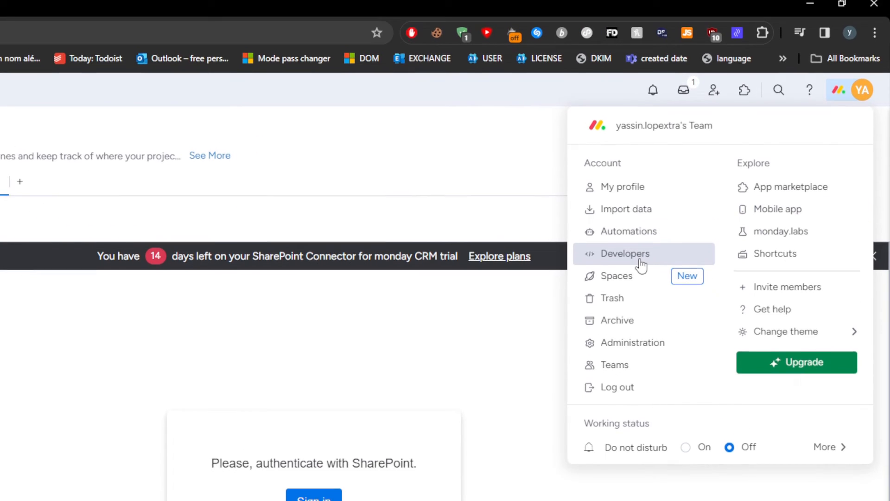
left_click(624, 253)
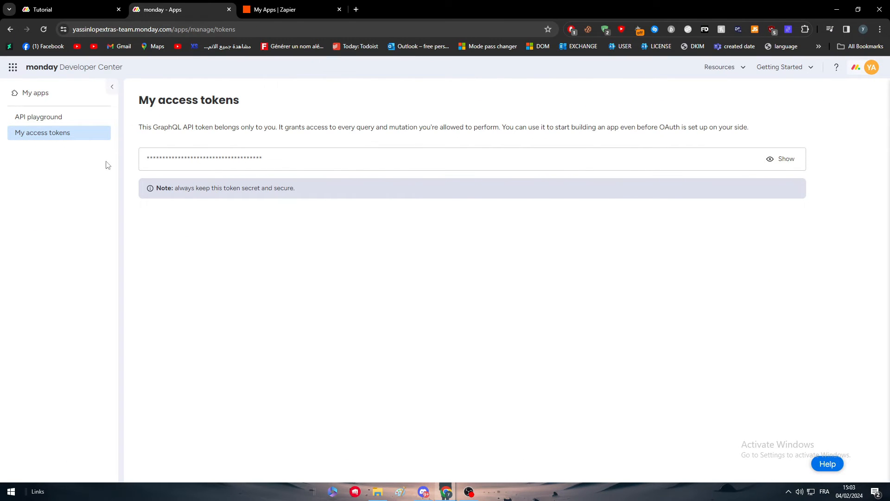
In Zapier, search apps for 'sharepoint' then 'mond', and inspect the monday.com connection menu
left_click(289, 10)
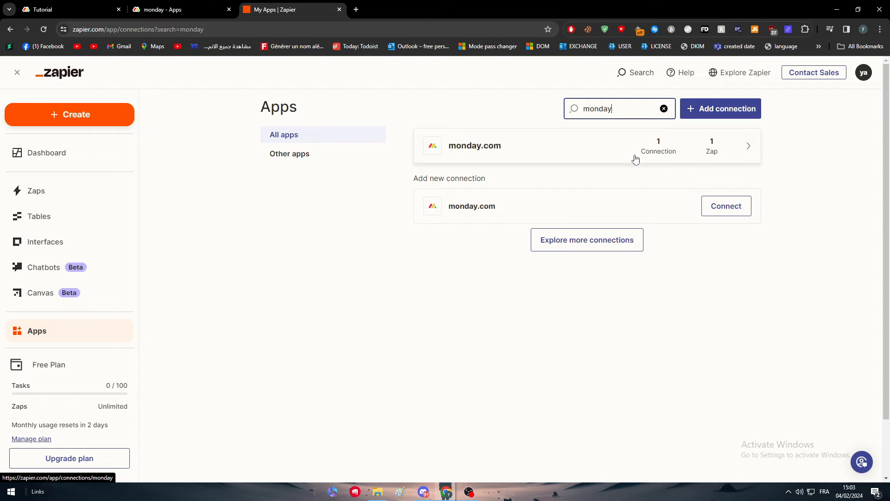
triple_click(619, 108)
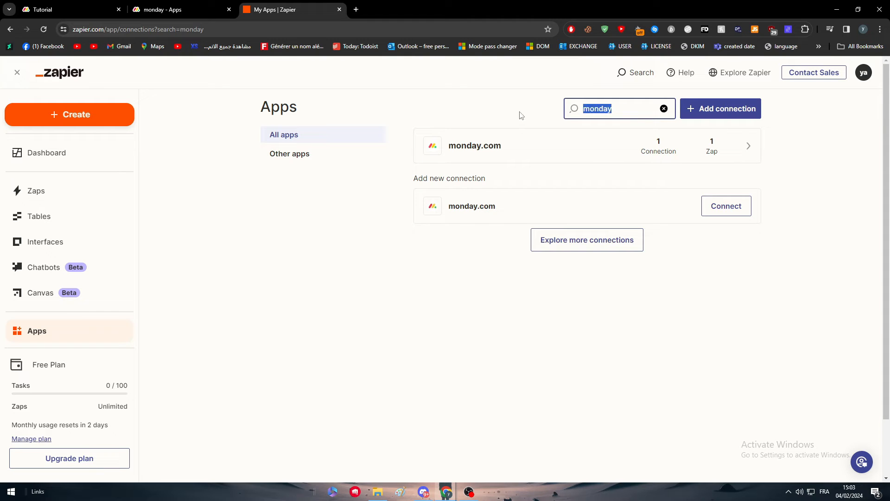
type("sharepoint")
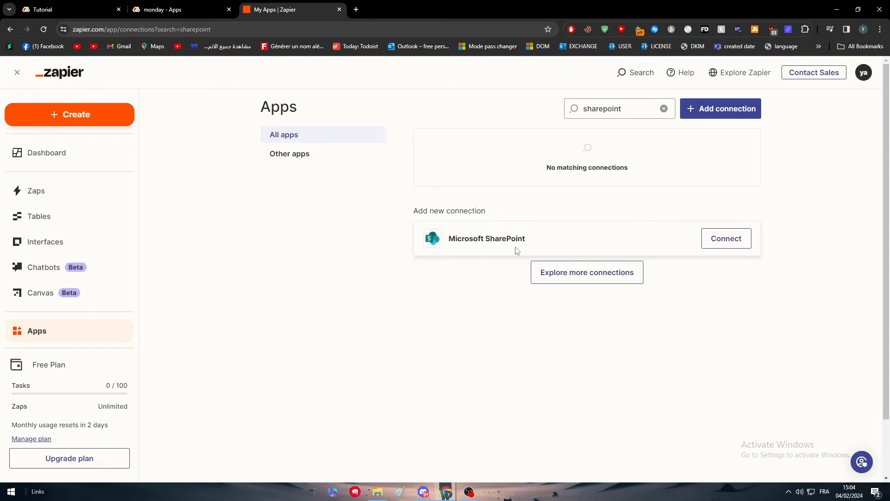
mouse_move(797, 246)
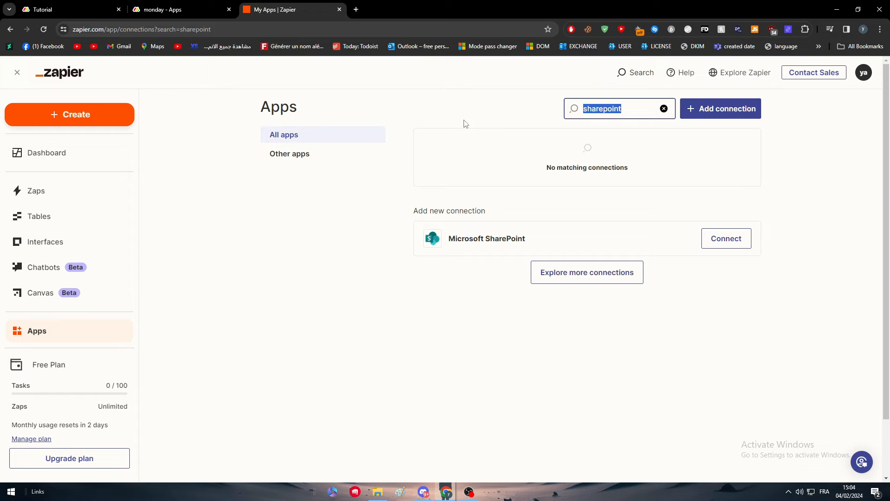
type("mond")
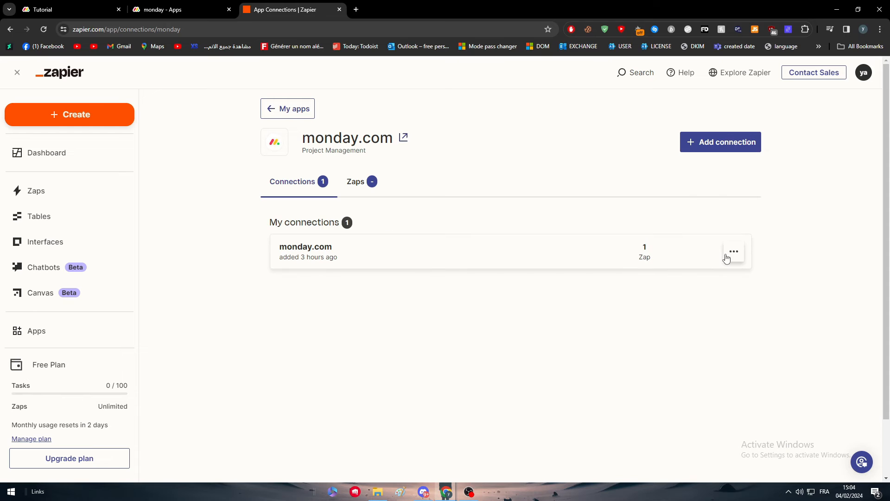
left_click(733, 251)
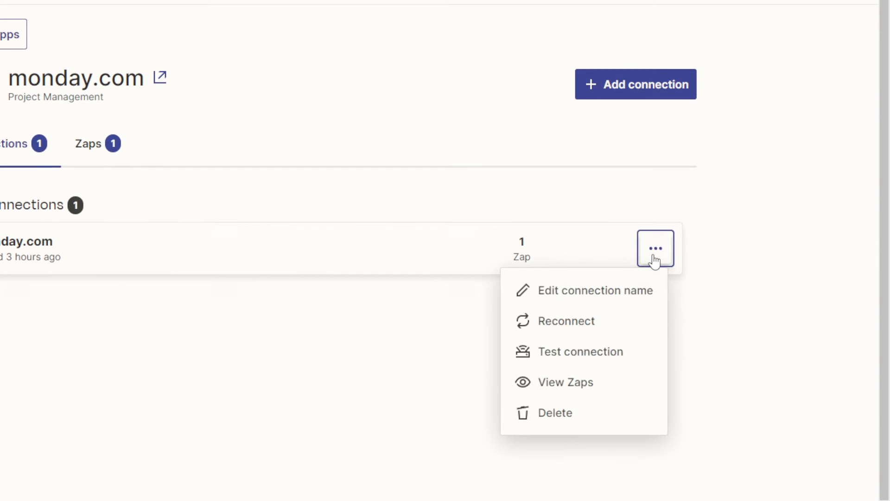
left_click(580, 351)
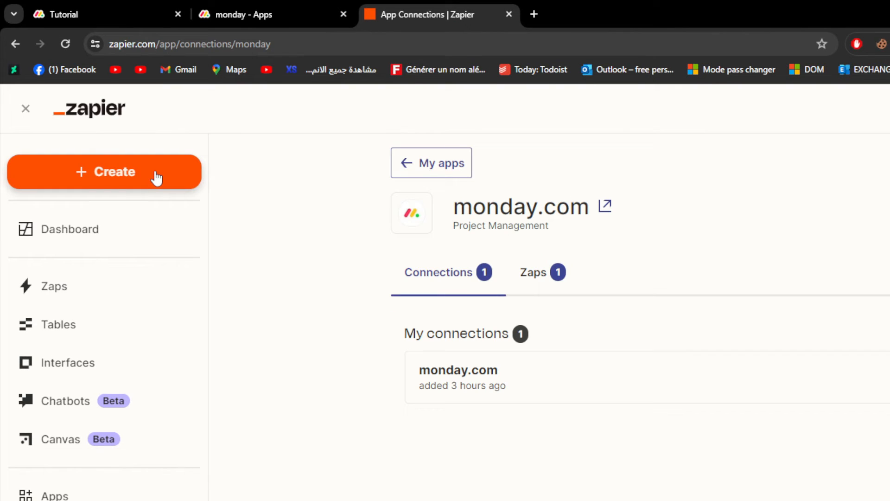
Create a new Zap from the + Create menu in the sidebar
left_click(104, 172)
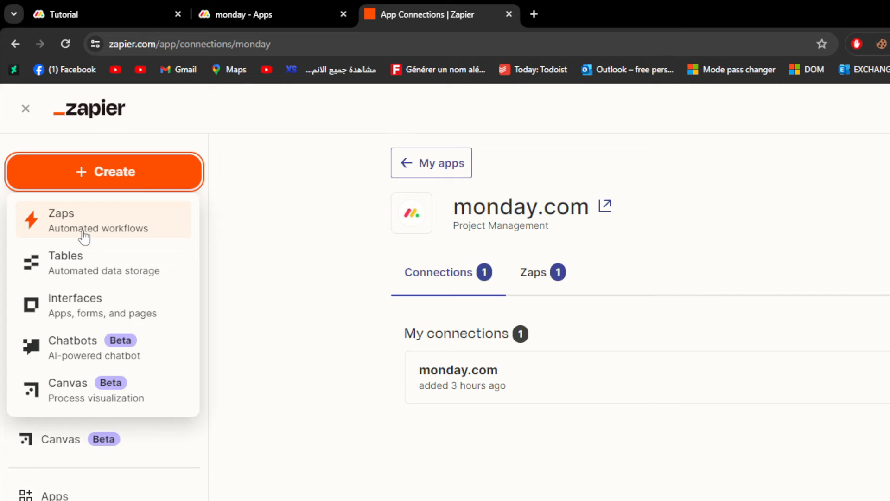
left_click(104, 172)
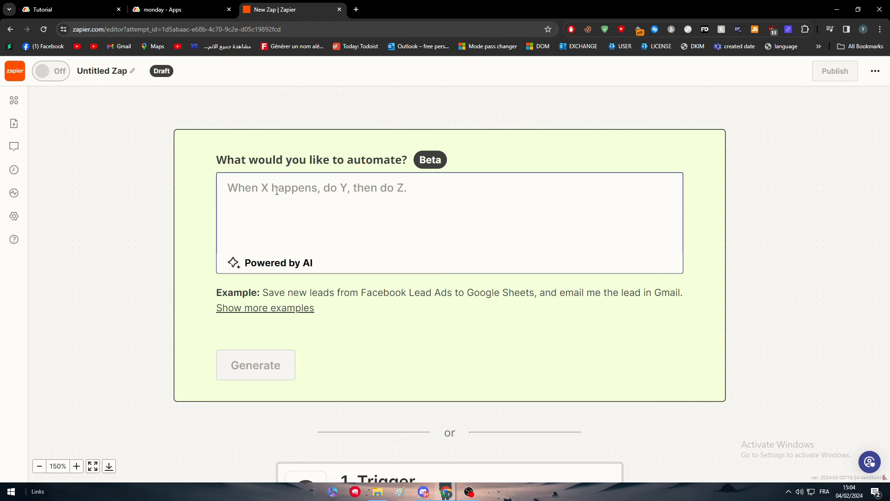
Generate a Zap from 'when something added to microsoft sharepoint share it with in the table on monday.com'
type("when")
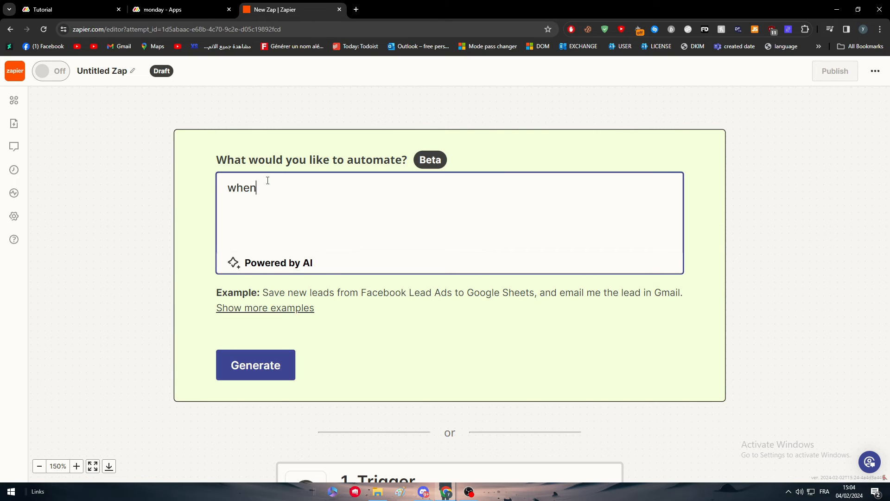
type("something adde")
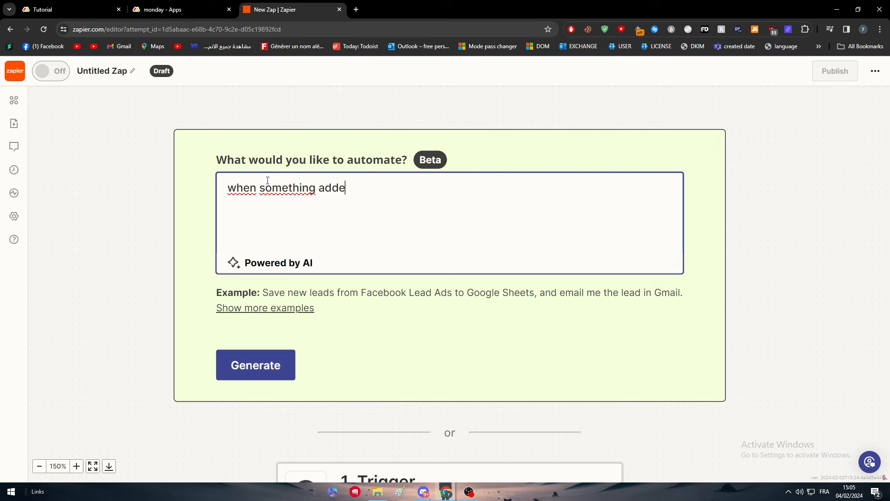
type("d to microsoft")
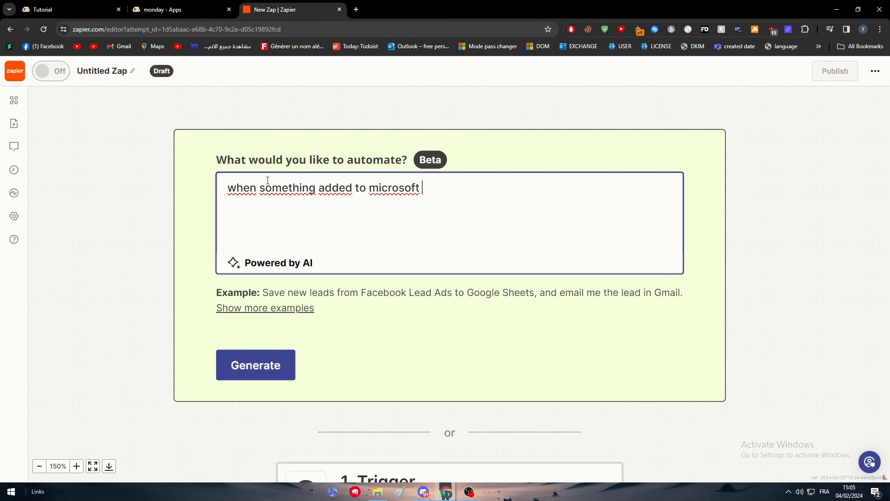
type("sharepoint s")
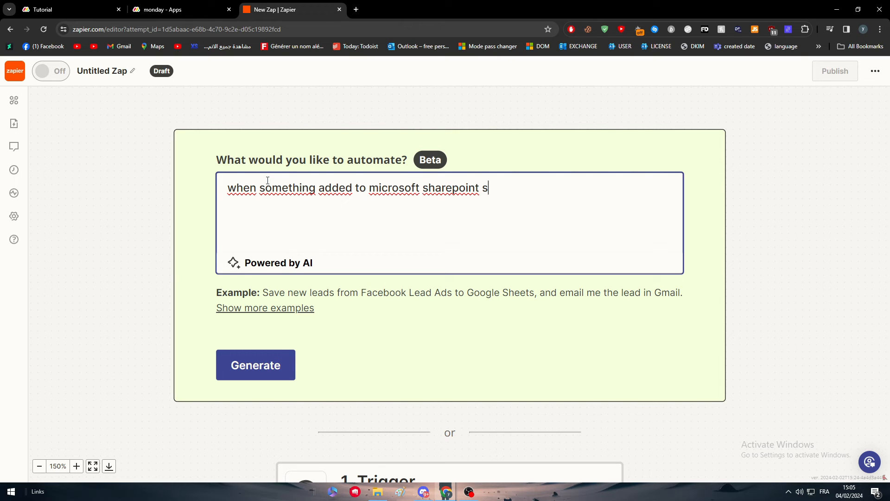
type("hare it with in")
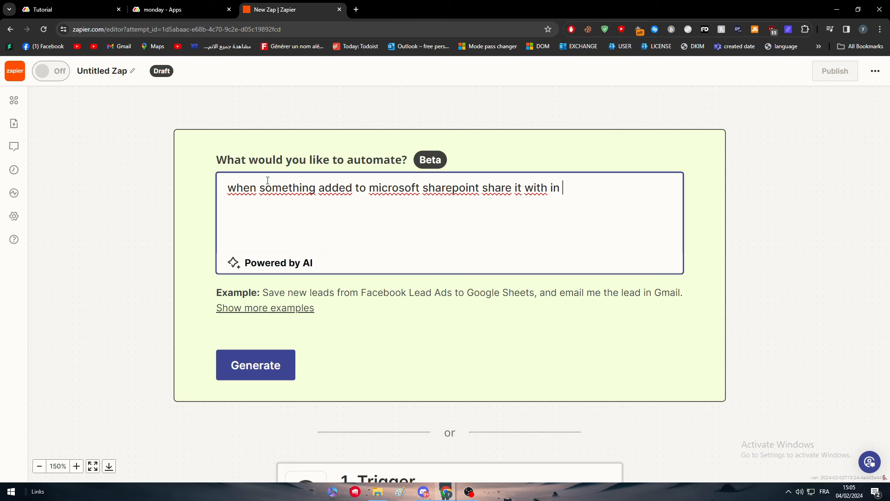
type("the table on mo")
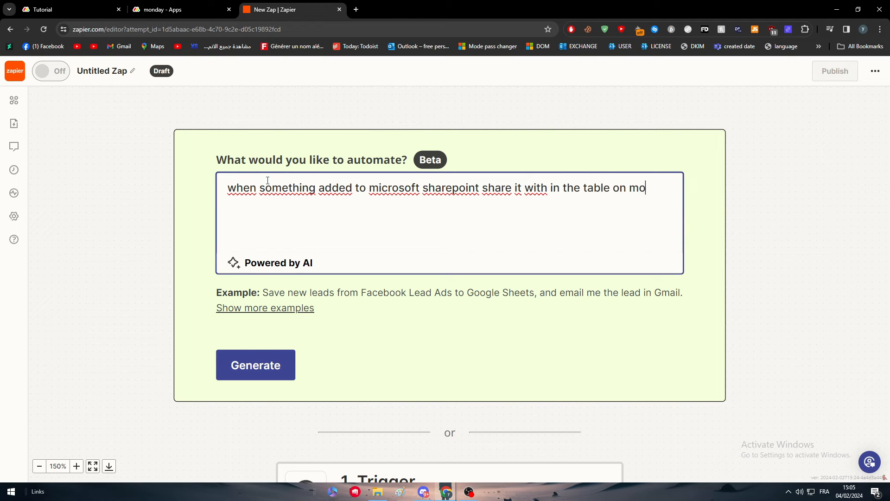
type("na")
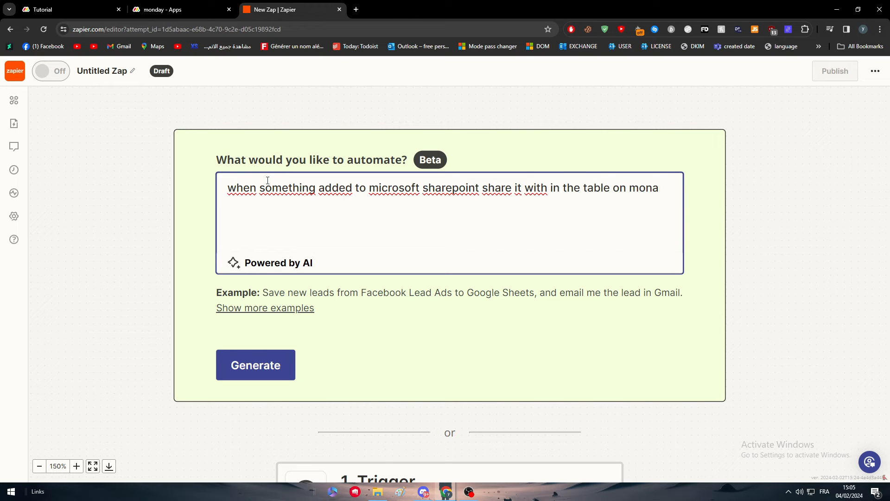
type("day.com")
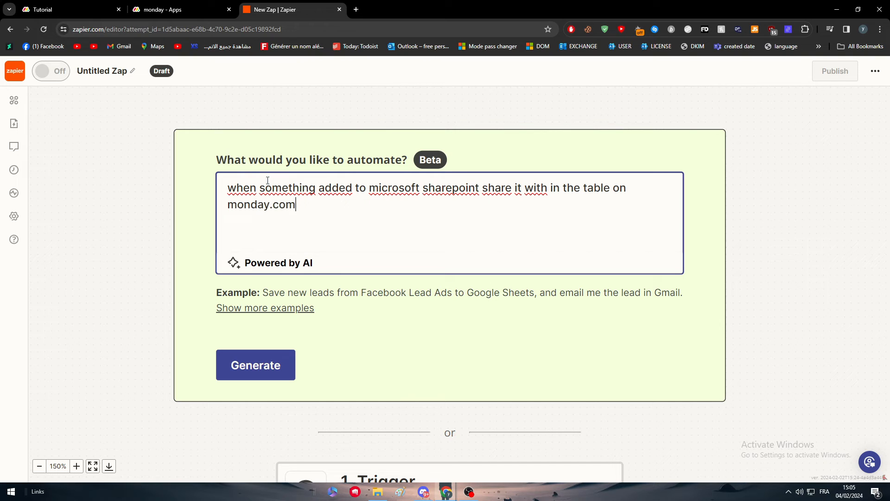
left_click(255, 364)
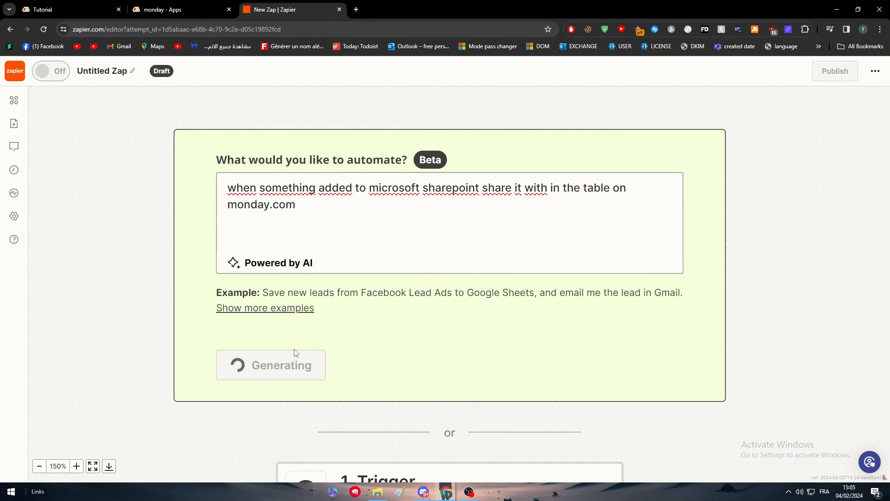
mouse_move(327, 316)
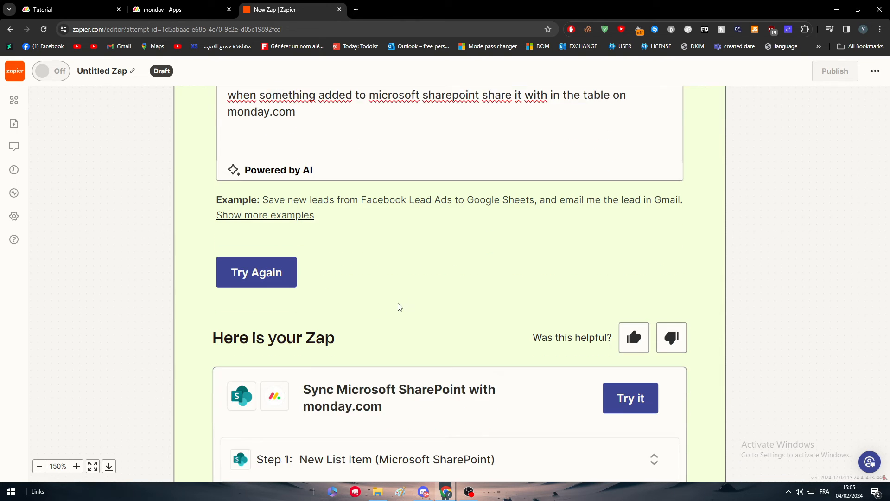
Open the suggested 'Sync Microsoft SharePoint with monday.com' Zap in the editor
scroll("down", 3)
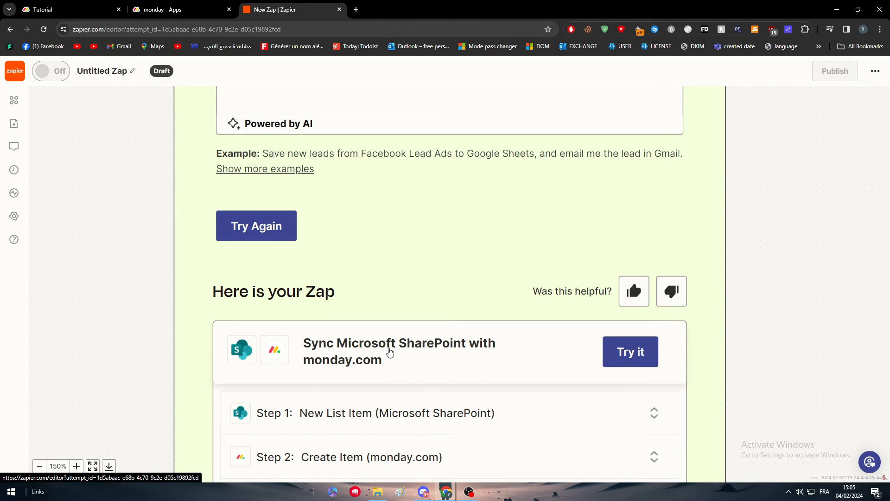
scroll("down", 3)
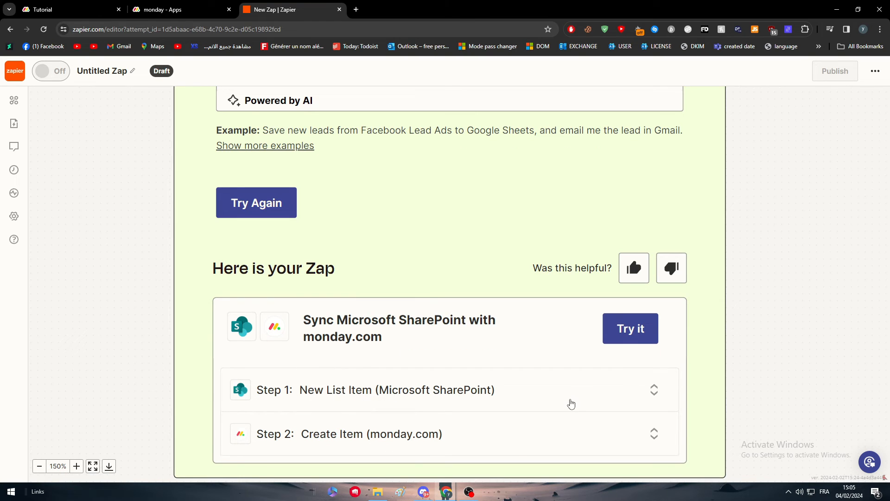
mouse_move(337, 473)
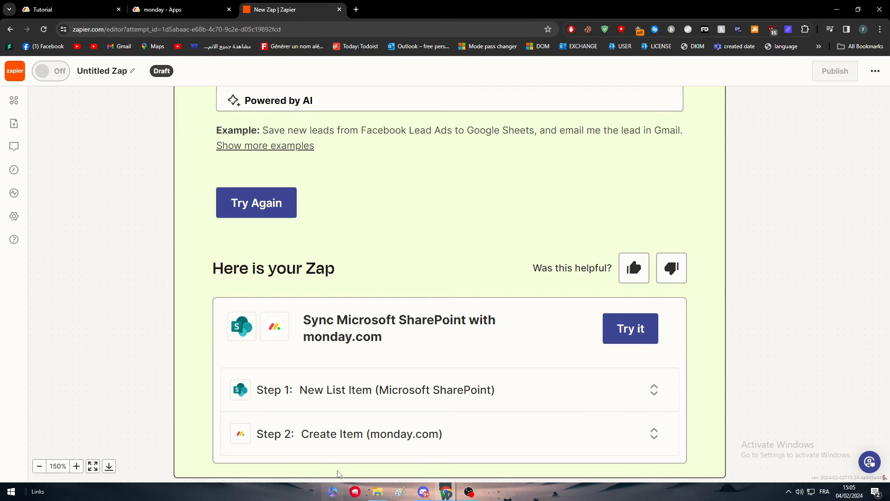
scroll("down", 3)
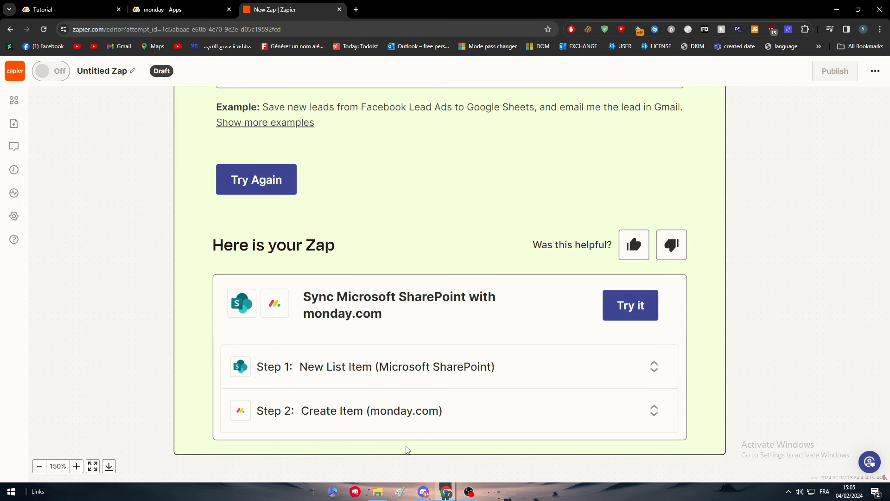
mouse_move(708, 394)
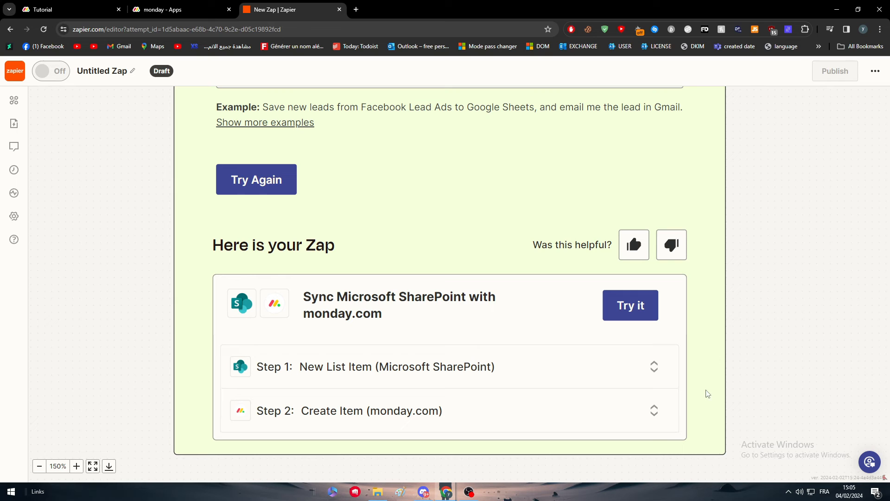
left_click(630, 305)
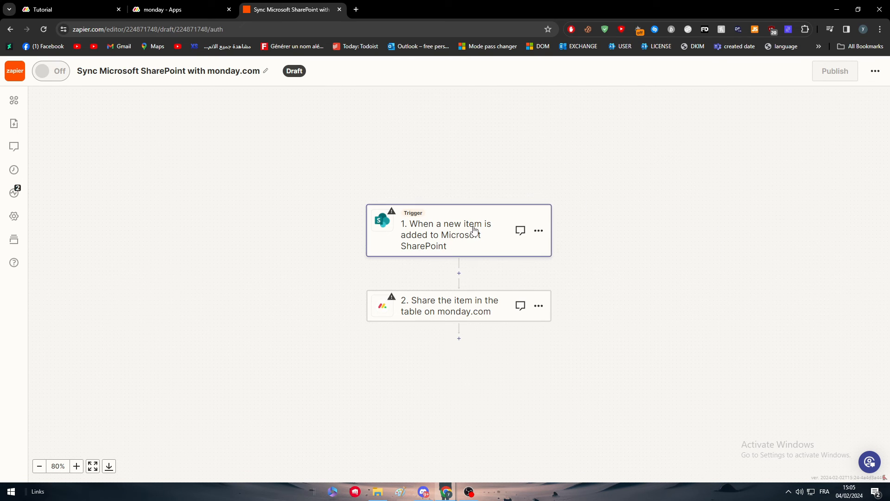
Connect the existing monday.com account and choose the Tutorial board
left_click(459, 305)
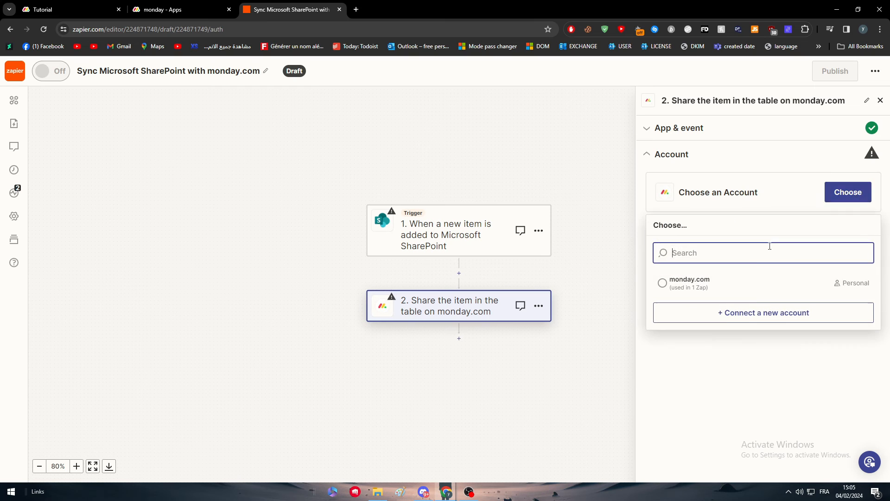
left_click(690, 282)
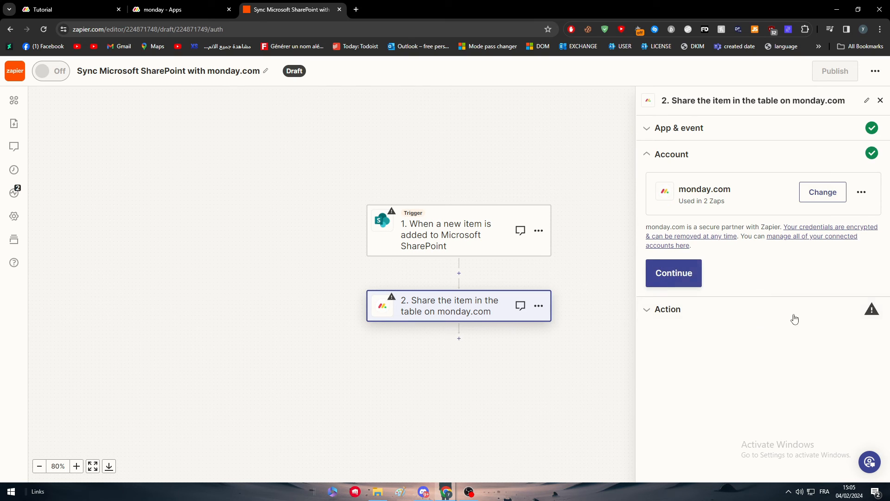
left_click(674, 273)
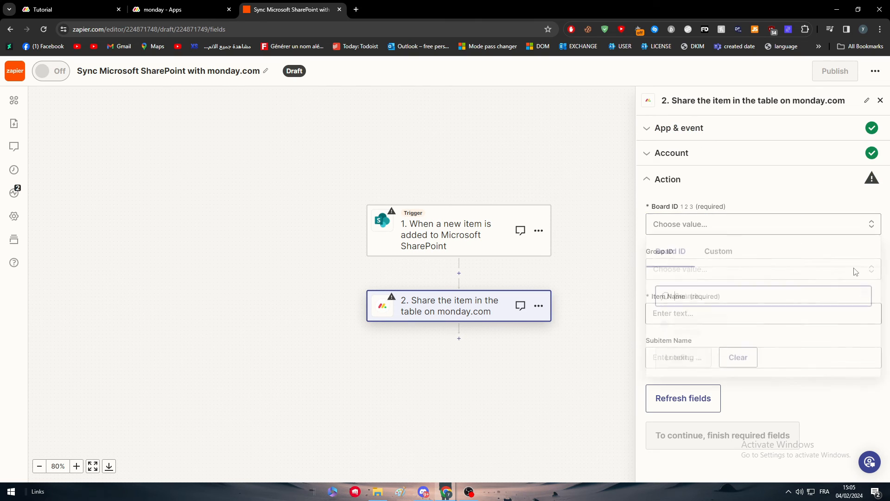
left_click(761, 224)
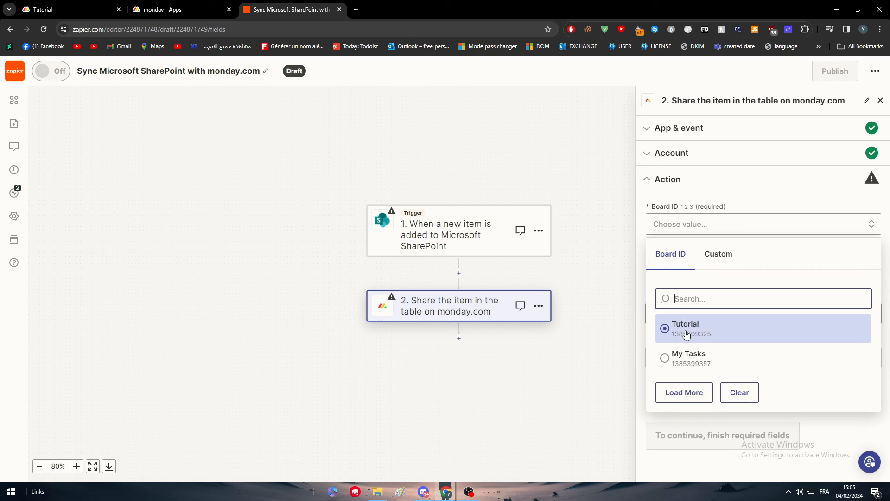
left_click(684, 328)
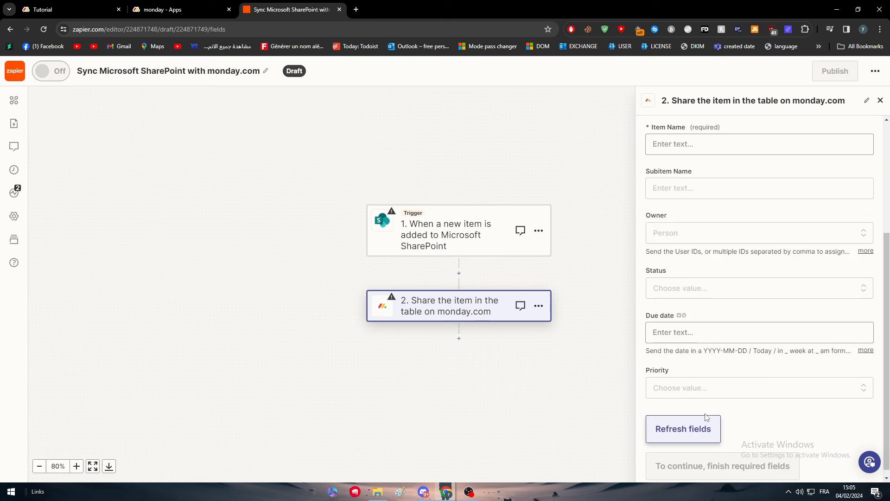
Set the item name to 'Hello' and skip the monday.com action test
left_click(759, 313)
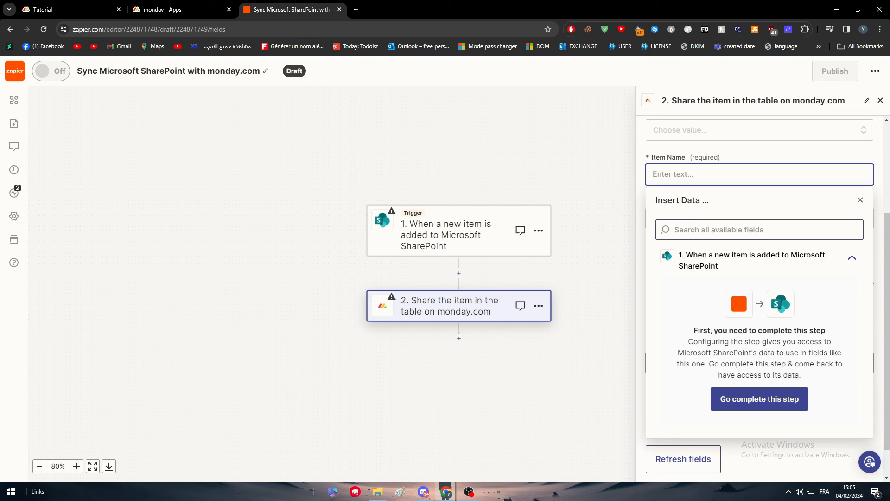
type("Hello")
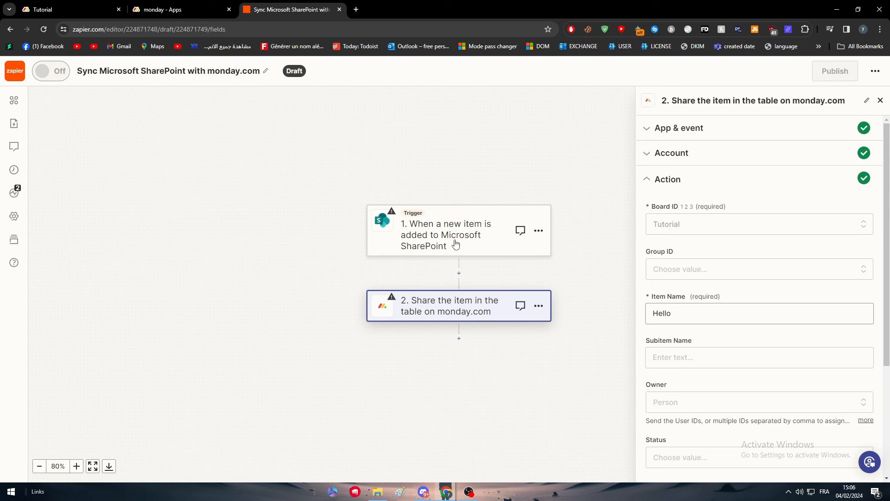
scroll("down", 3)
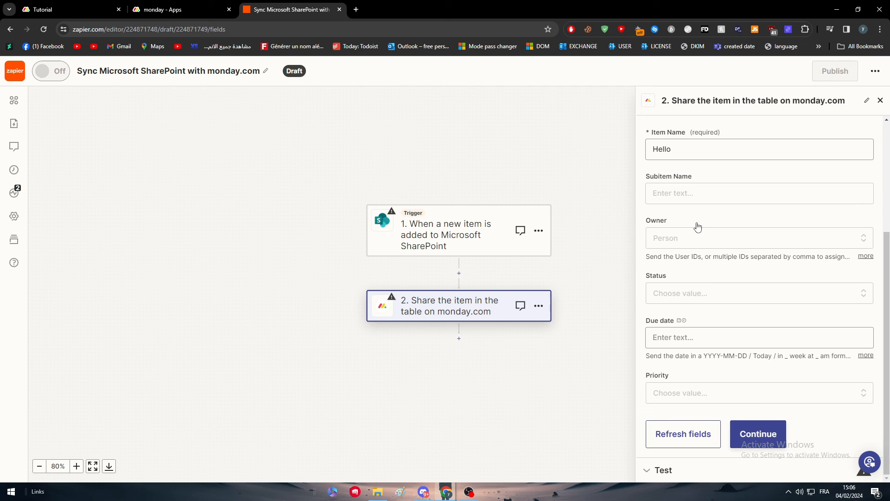
left_click(757, 434)
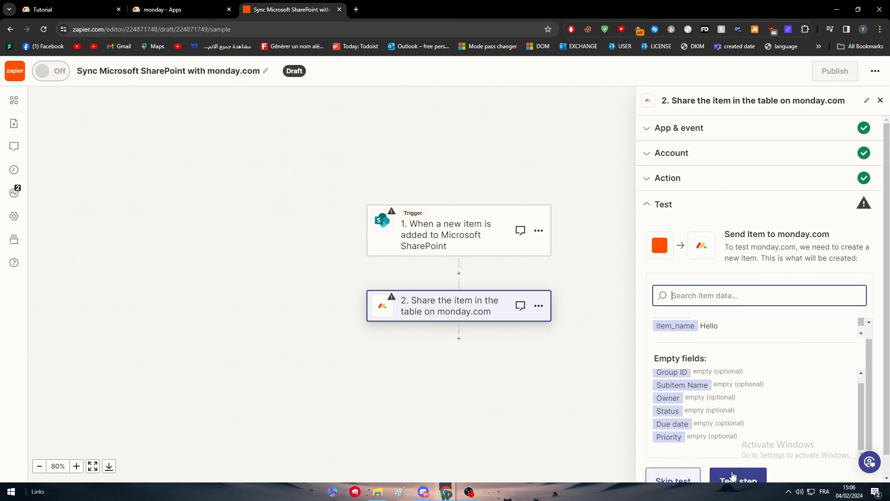
left_click(737, 480)
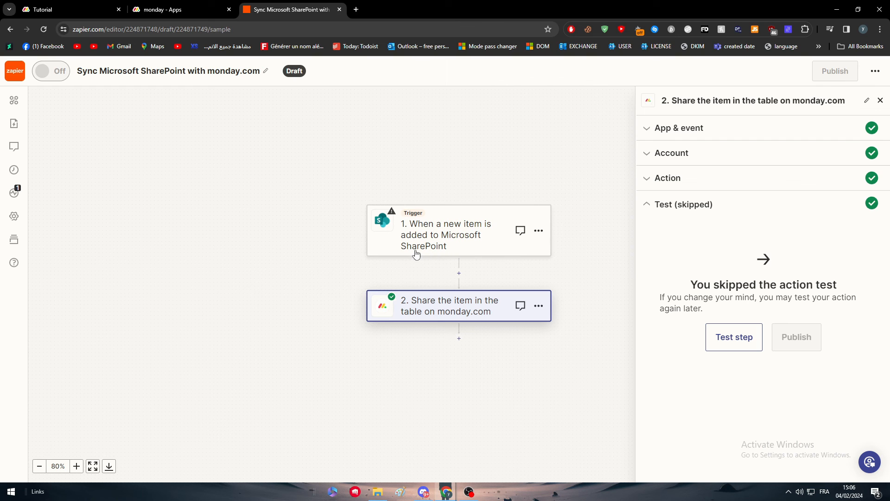
left_click(458, 234)
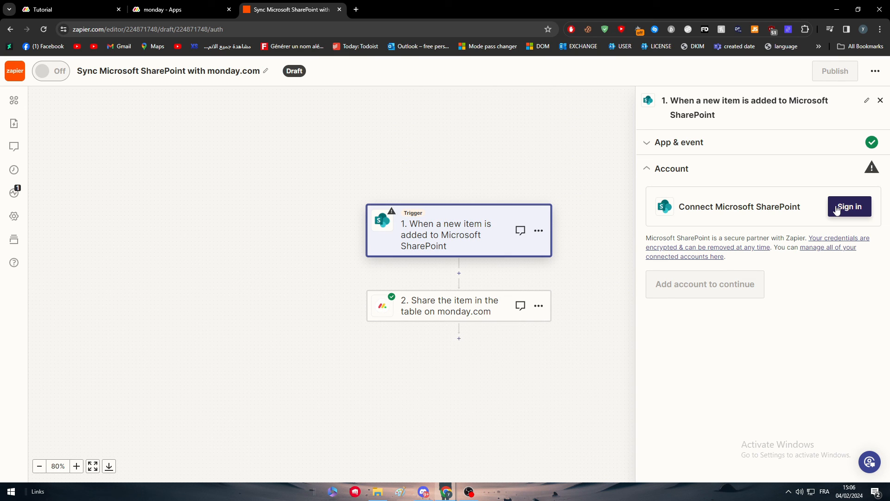
mouse_move(390, 317)
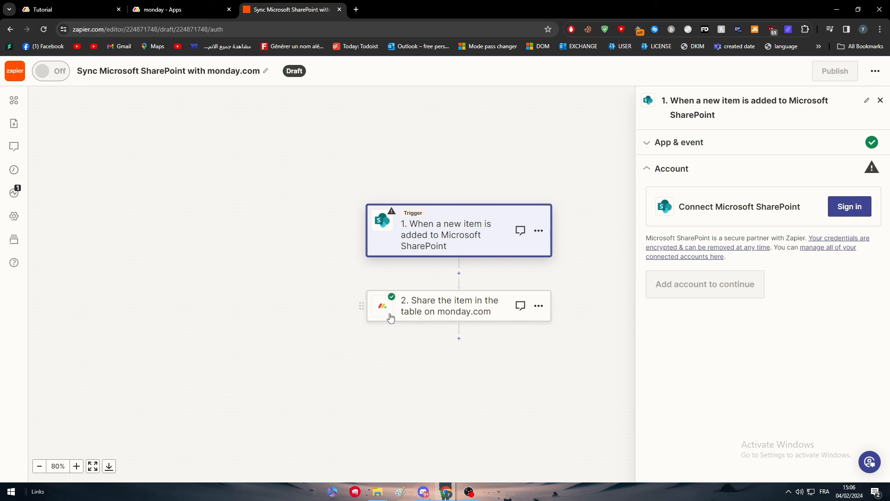
Zoom the canvas and reconfirm the monday.com app and Create Item event
left_click(76, 466)
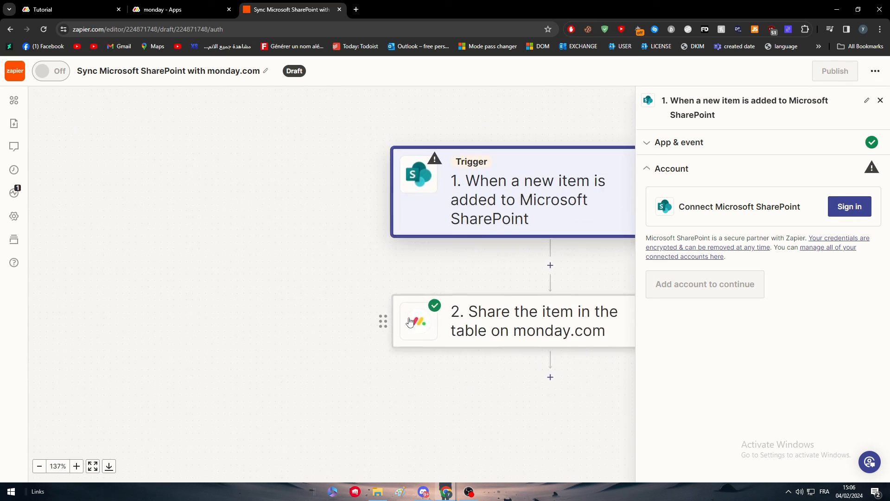
left_click(76, 465)
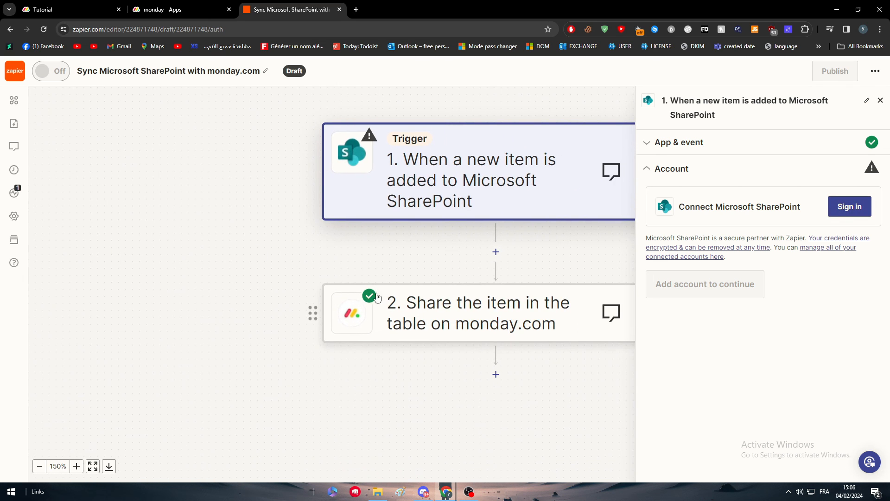
left_click(478, 313)
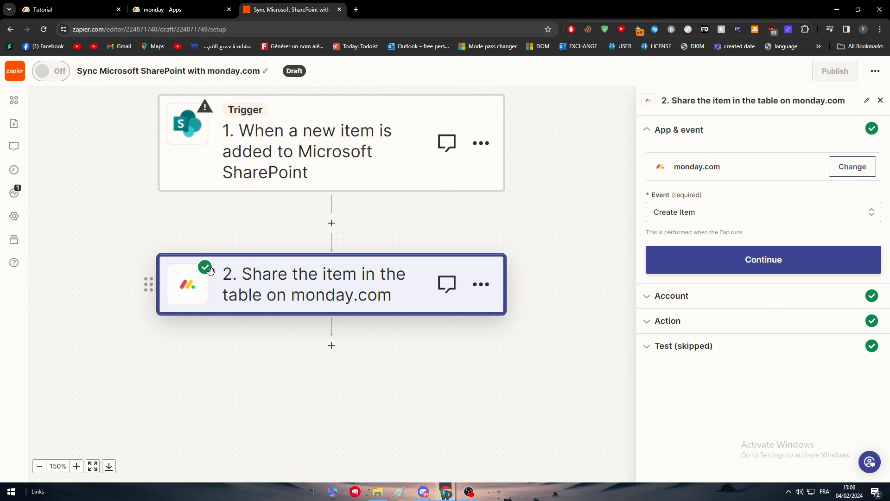
mouse_move(390, 273)
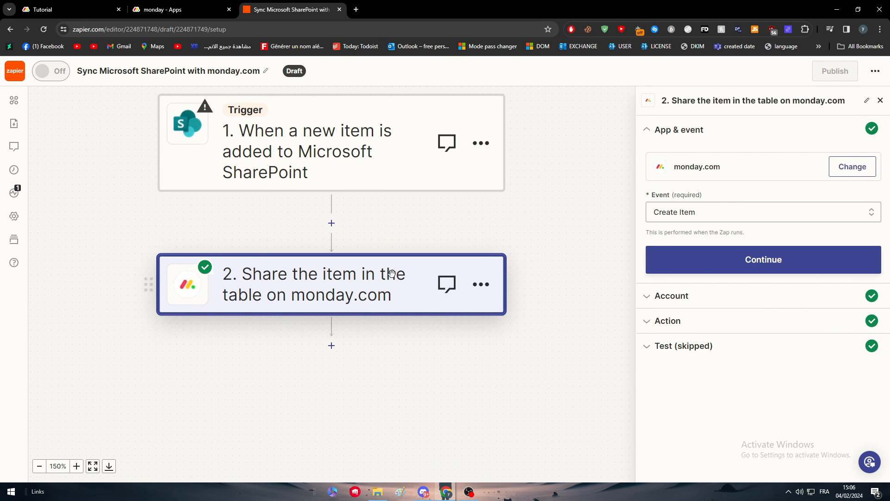
mouse_move(803, 70)
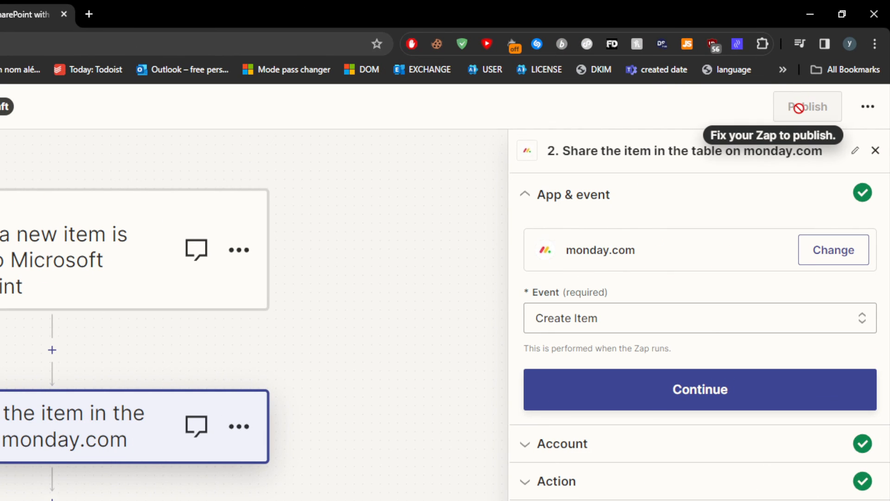
left_click(700, 389)
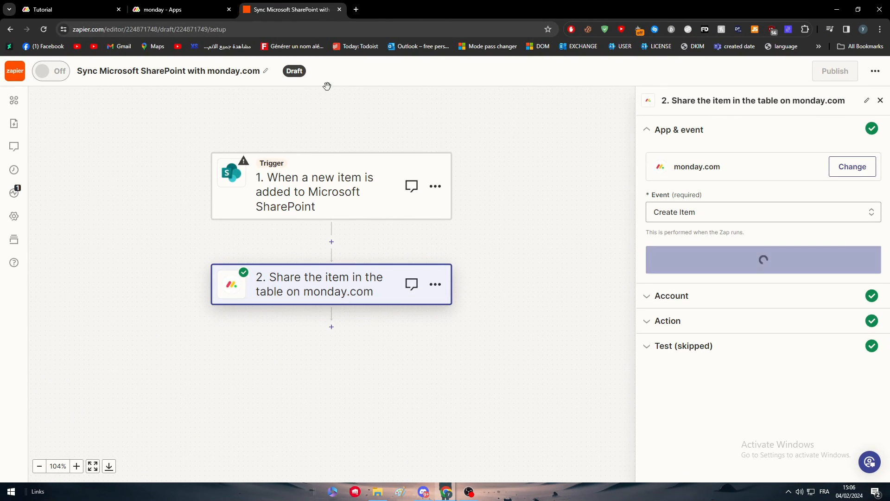